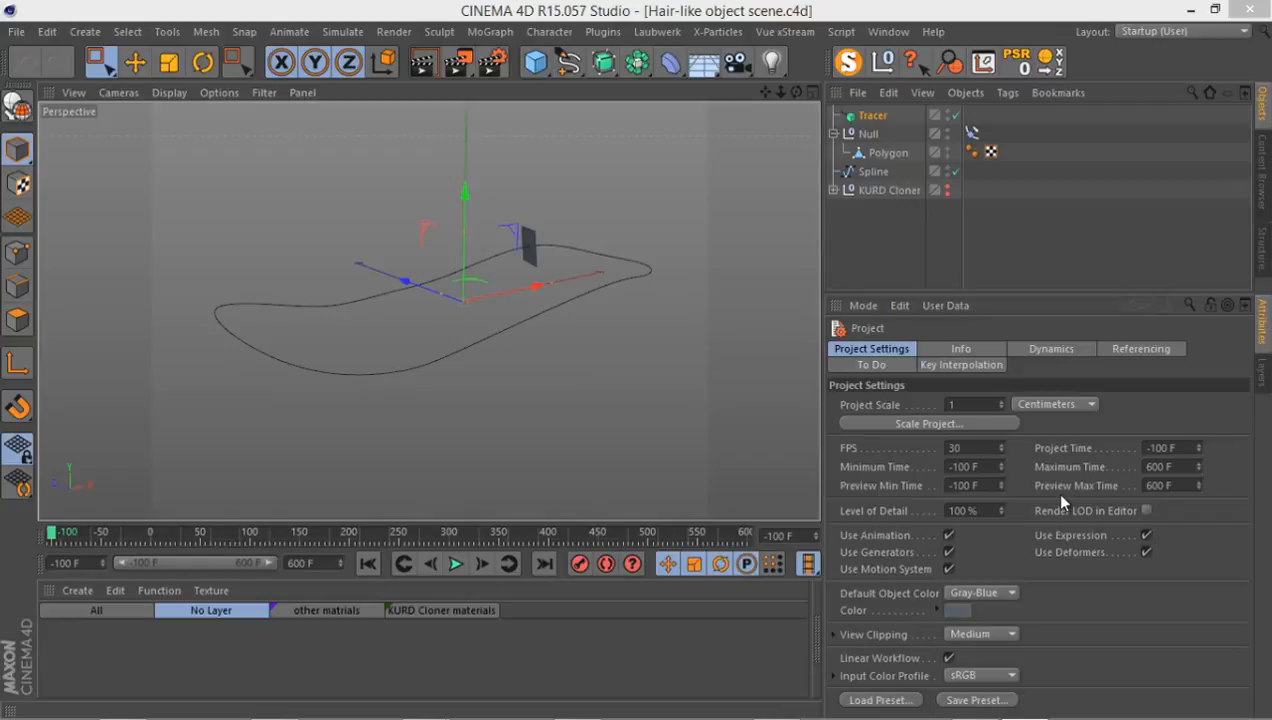
mouse_move(858, 224)
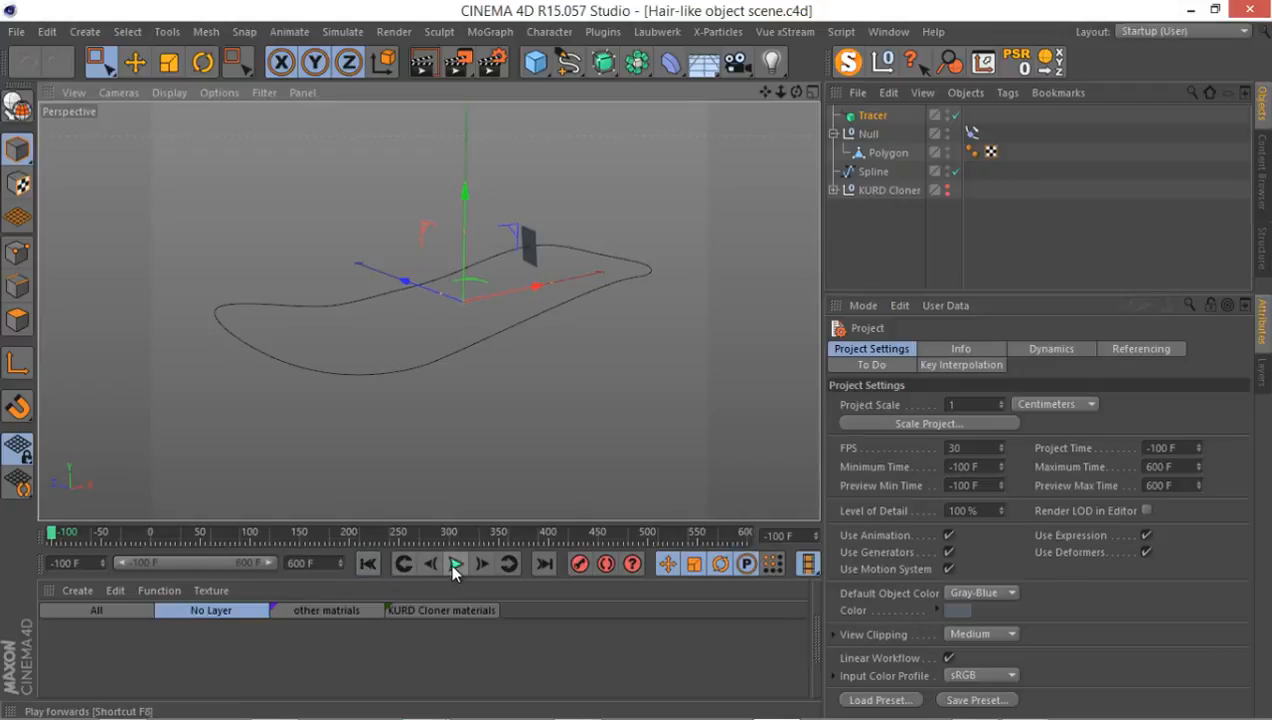
- Play the timeline briefly to about frame 5, then stop playback
click(456, 563)
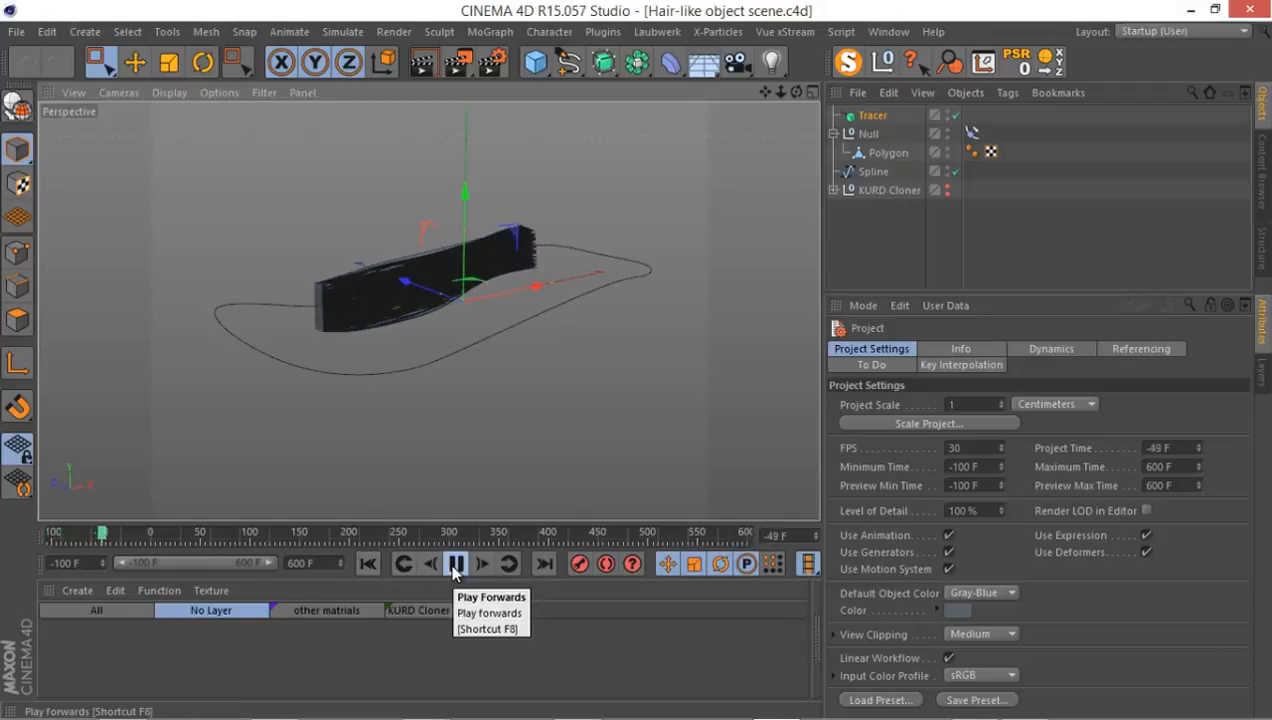
click(456, 563)
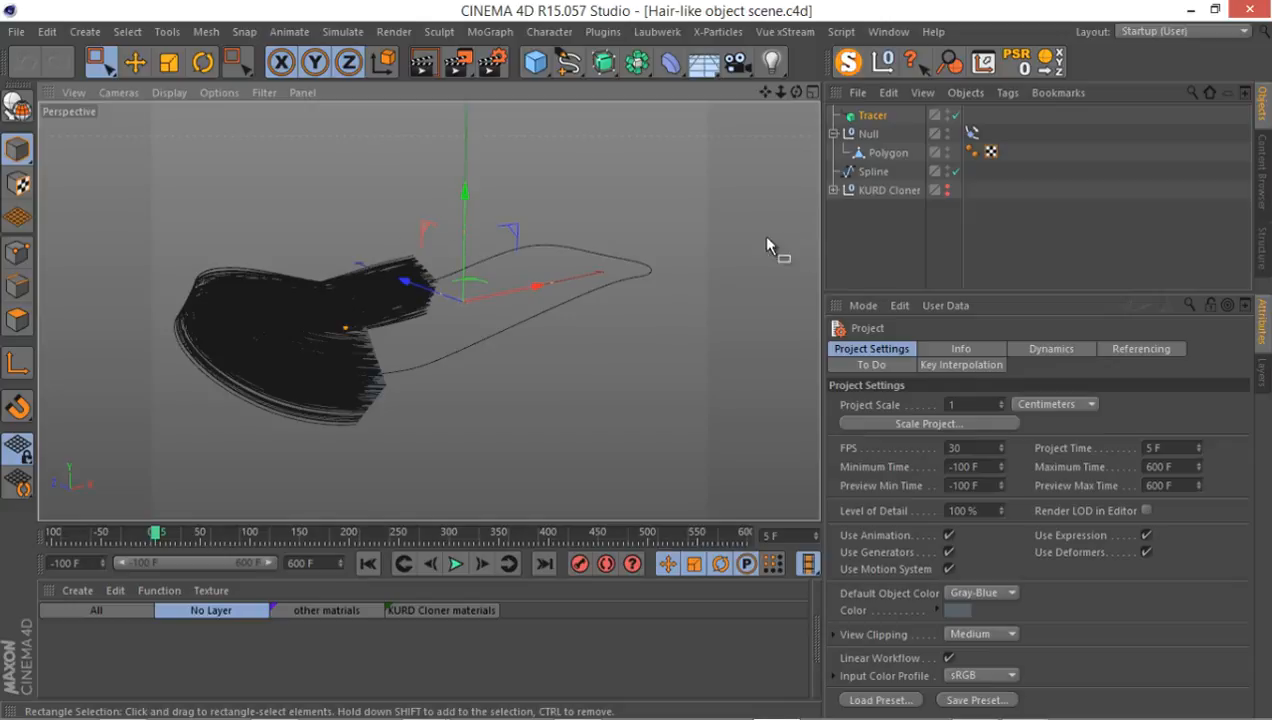
mouse_move(501, 354)
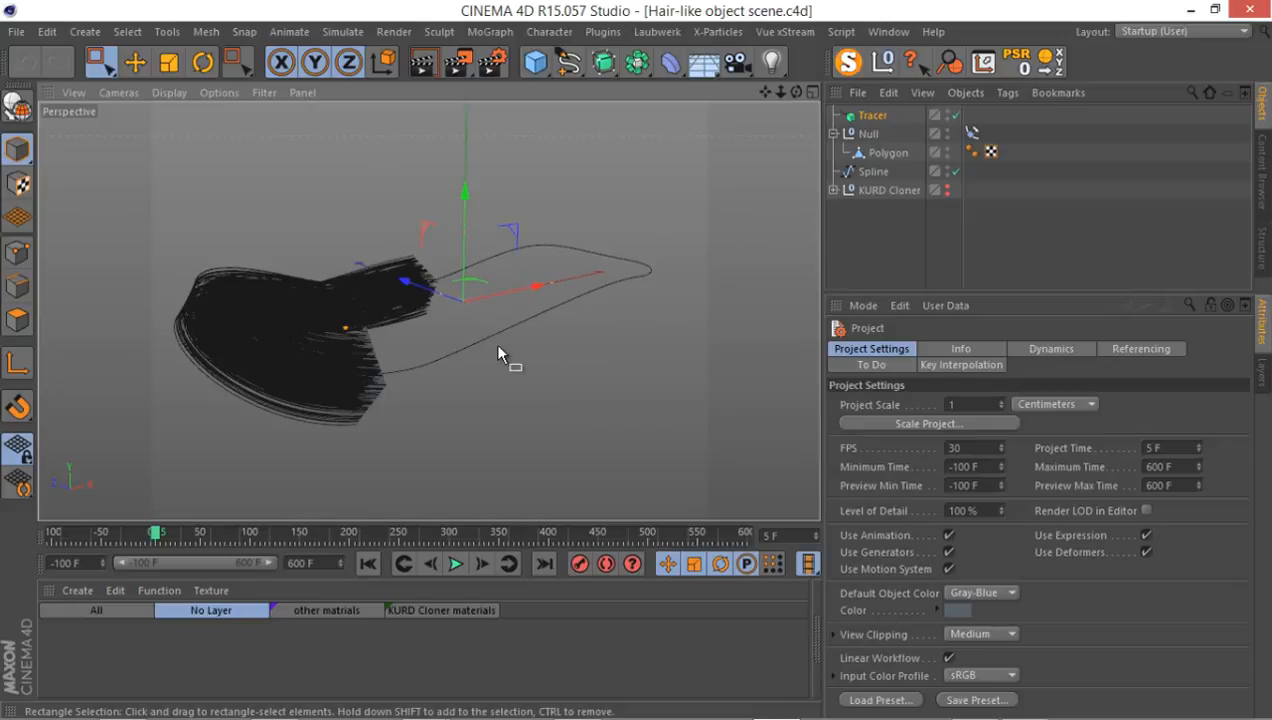
mouse_move(417, 353)
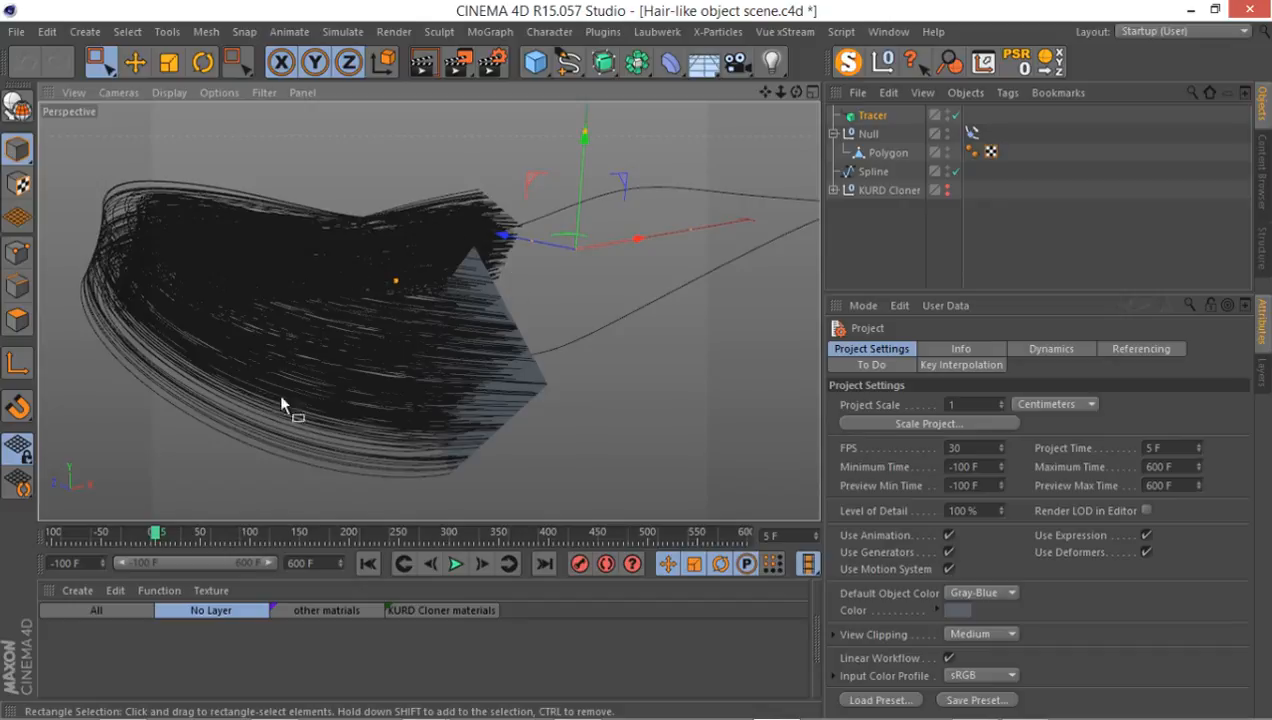
mouse_move(525, 210)
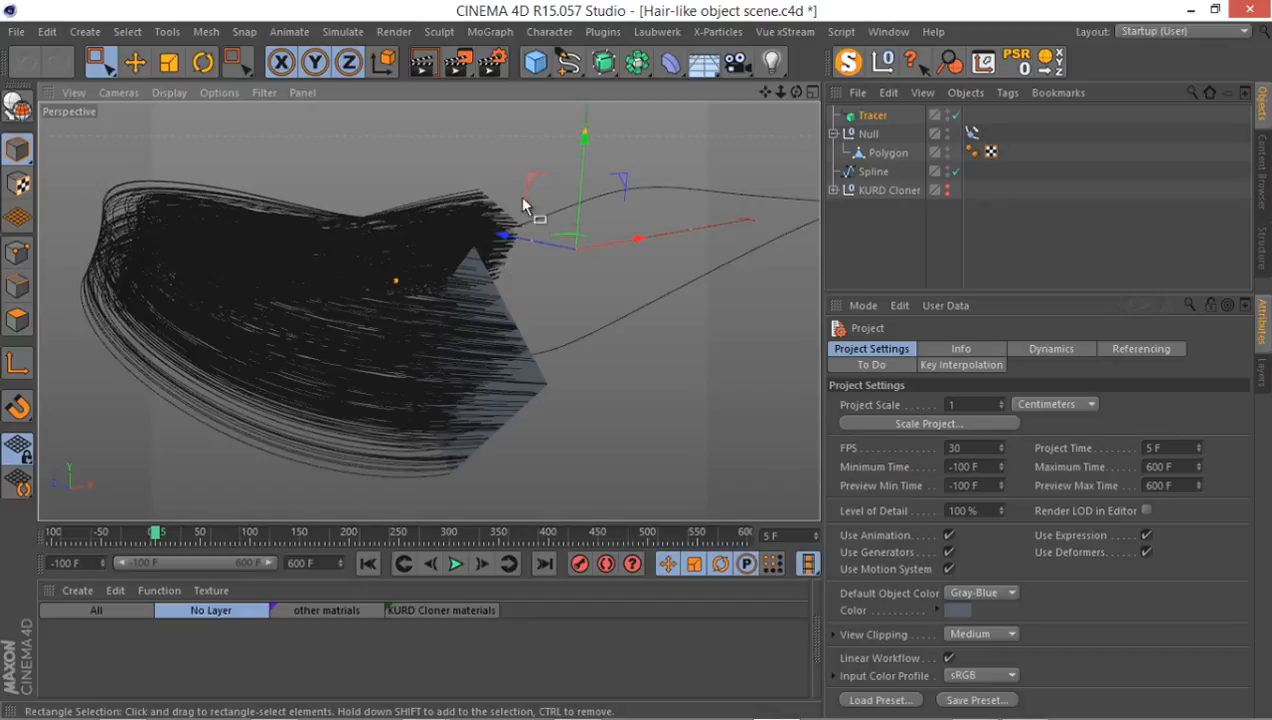
mouse_move(347, 253)
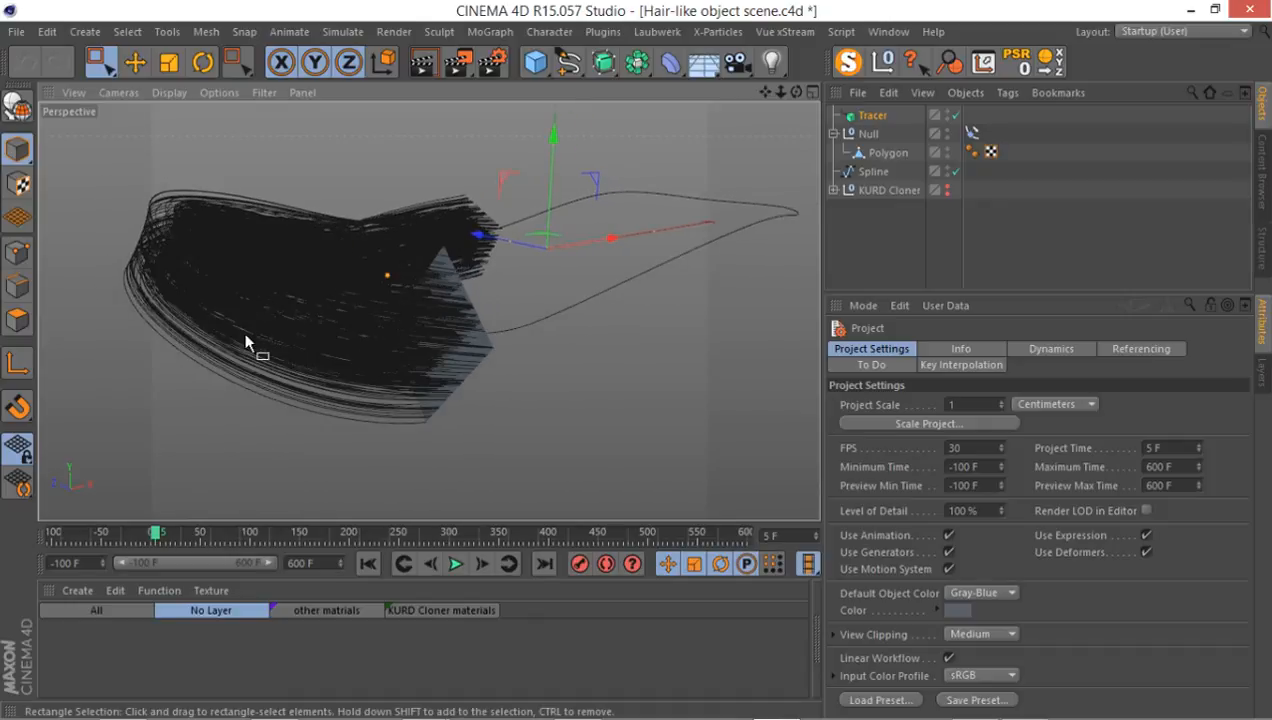
mouse_move(332, 300)
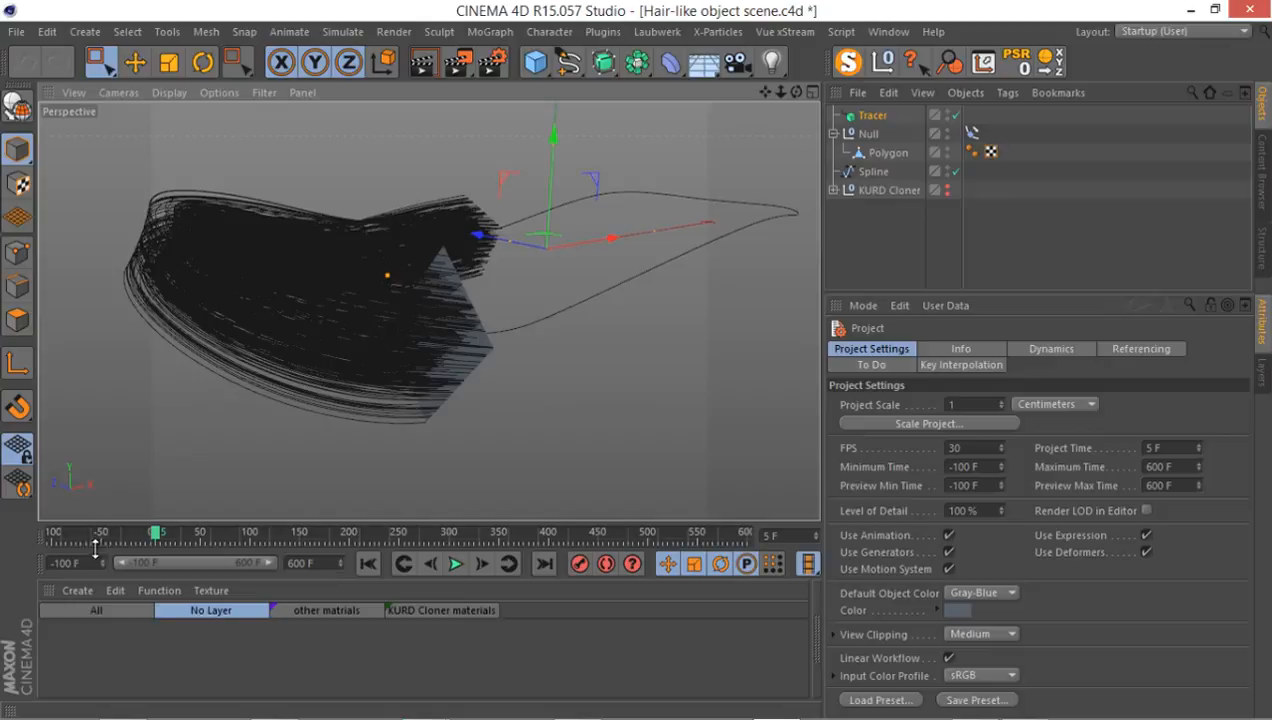
- Create a new Hair Material from the Material Manager's Shader submenu
click(77, 590)
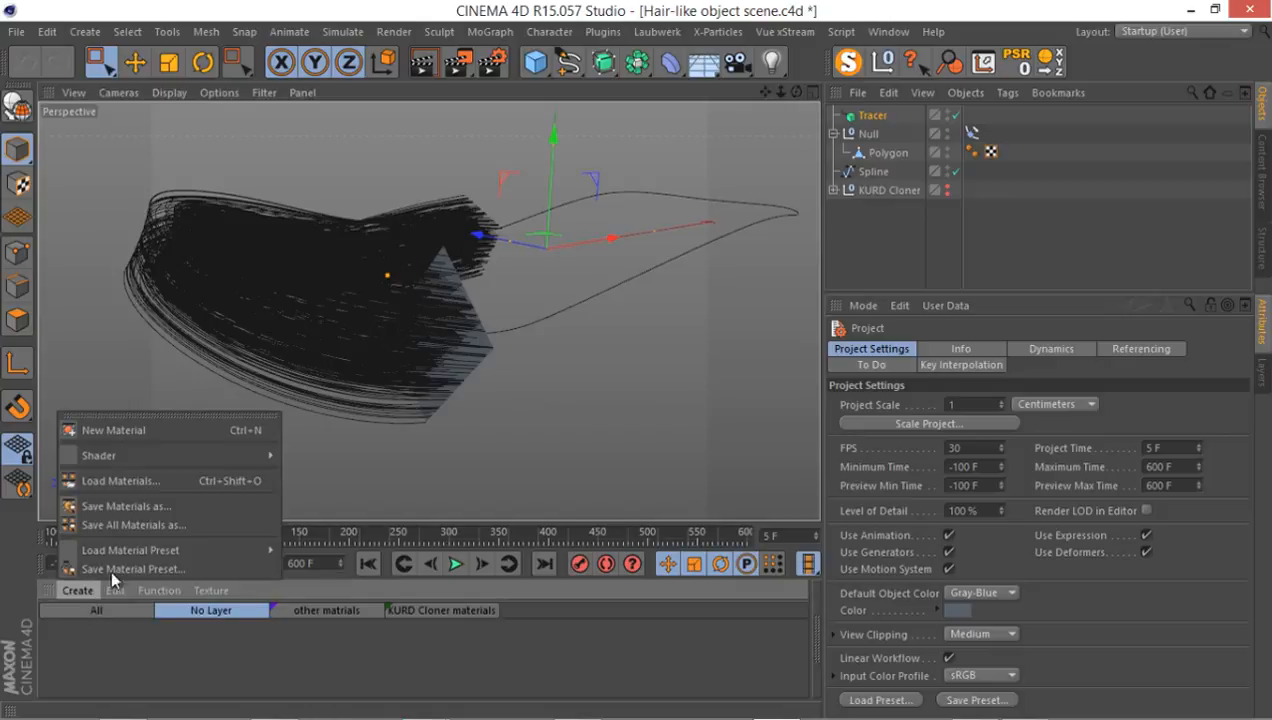
click(97, 455)
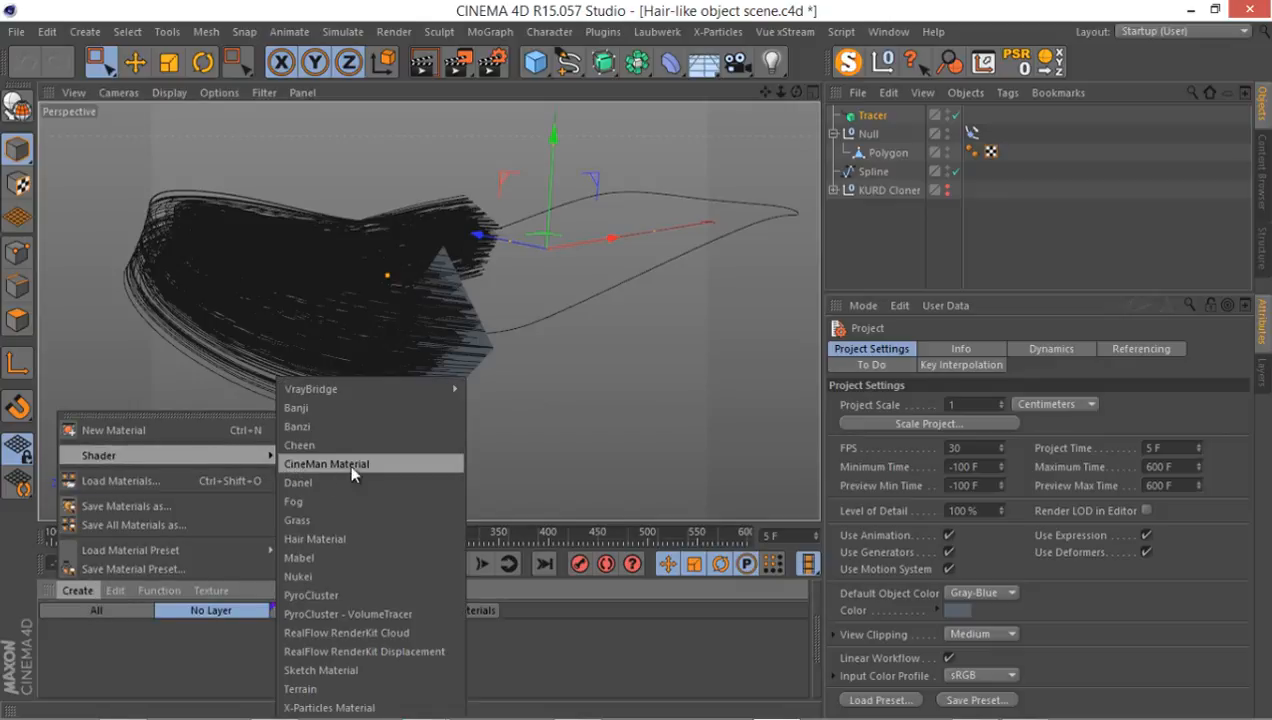
mouse_move(375, 539)
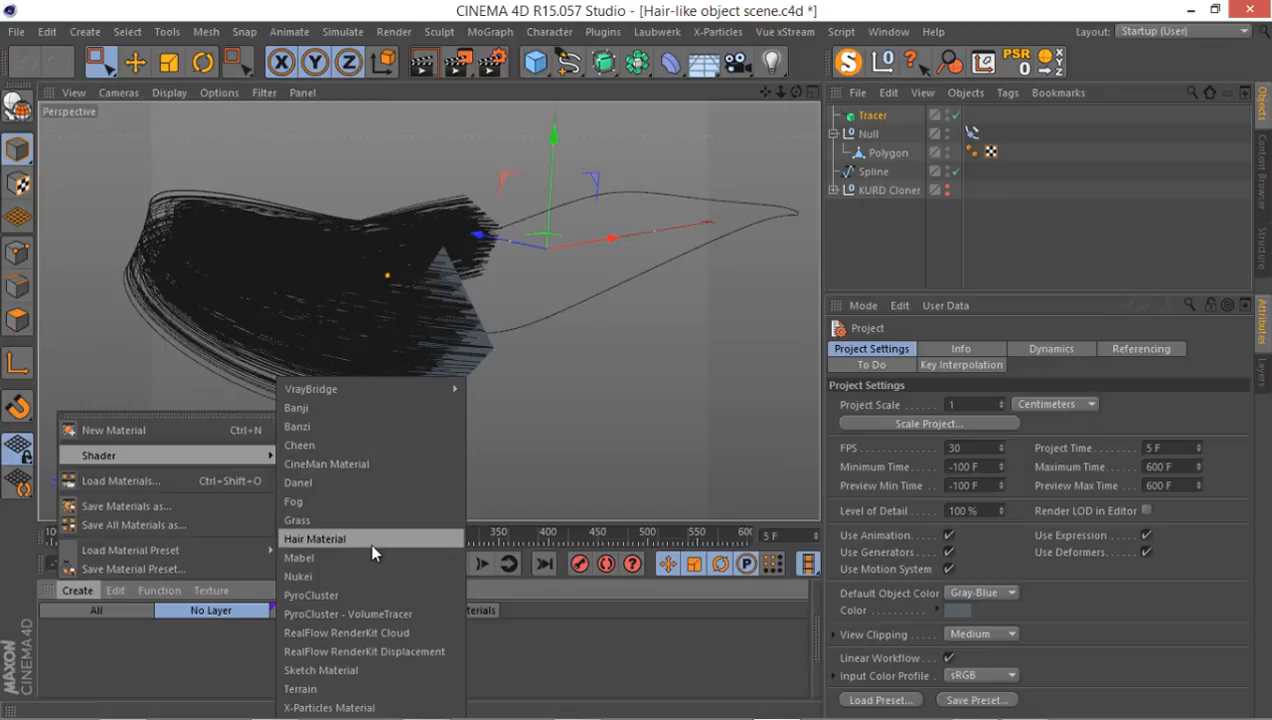
mouse_move(370, 483)
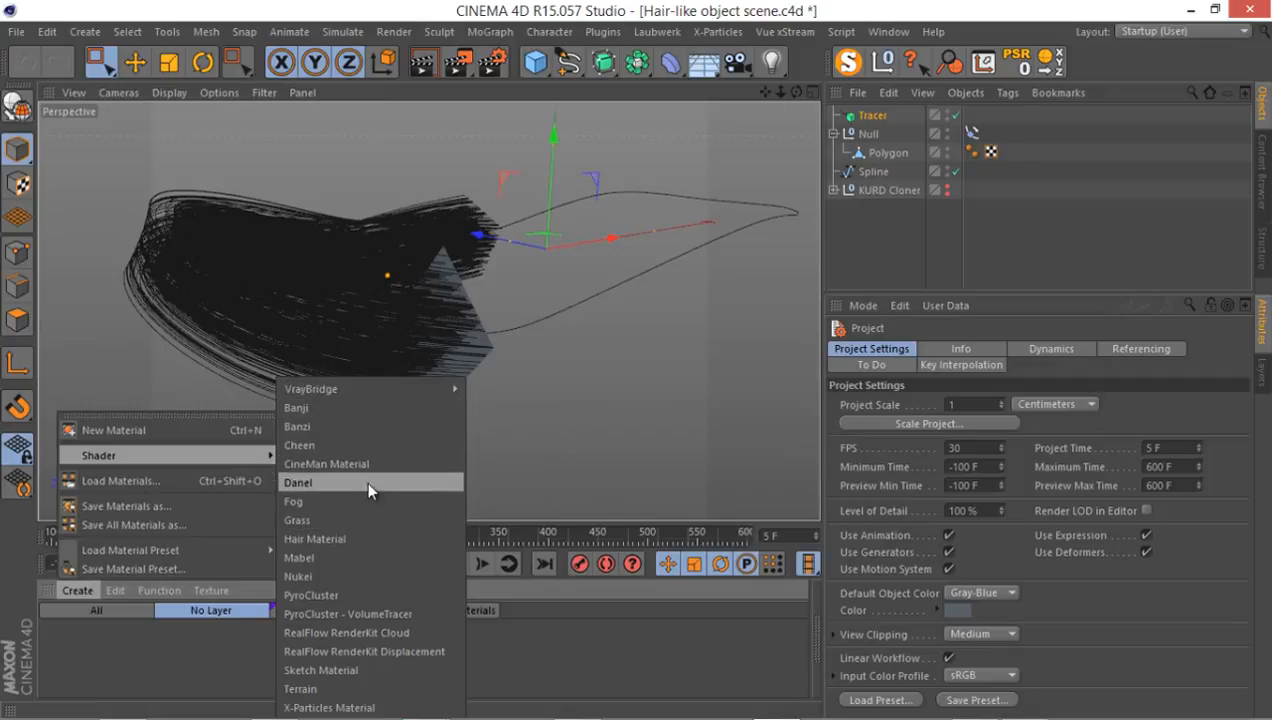
mouse_move(360, 613)
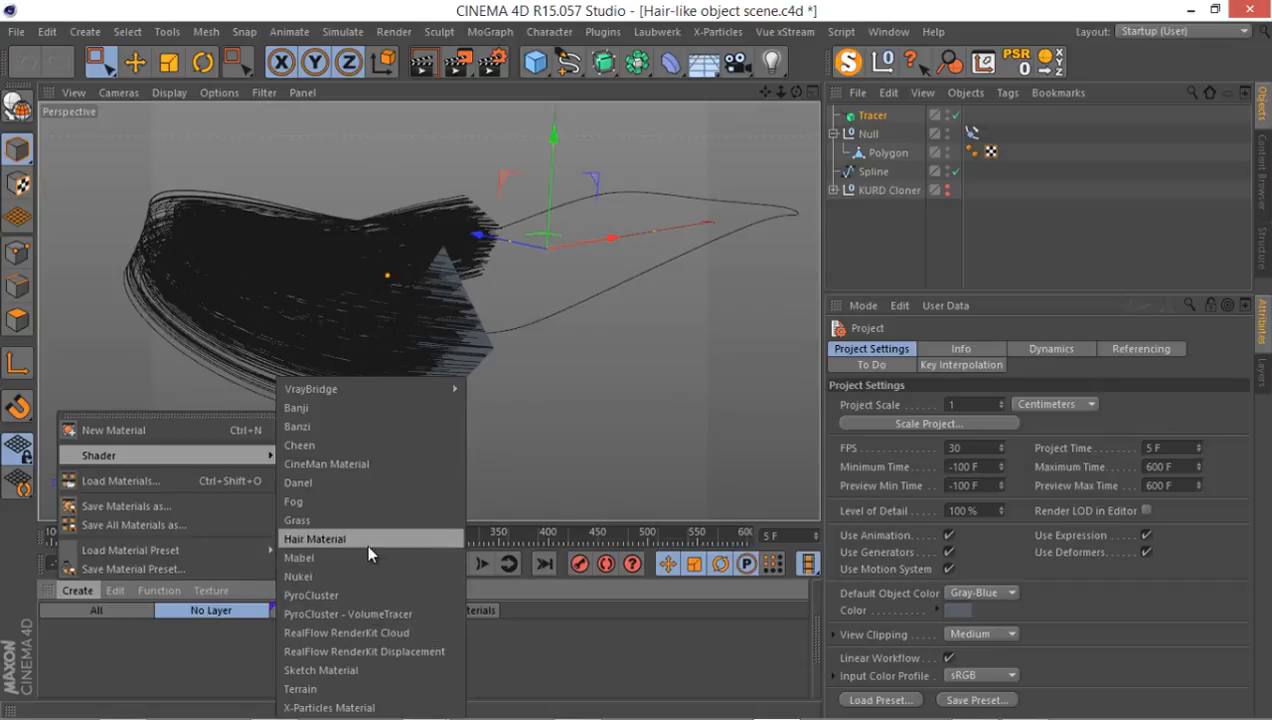
click(314, 538)
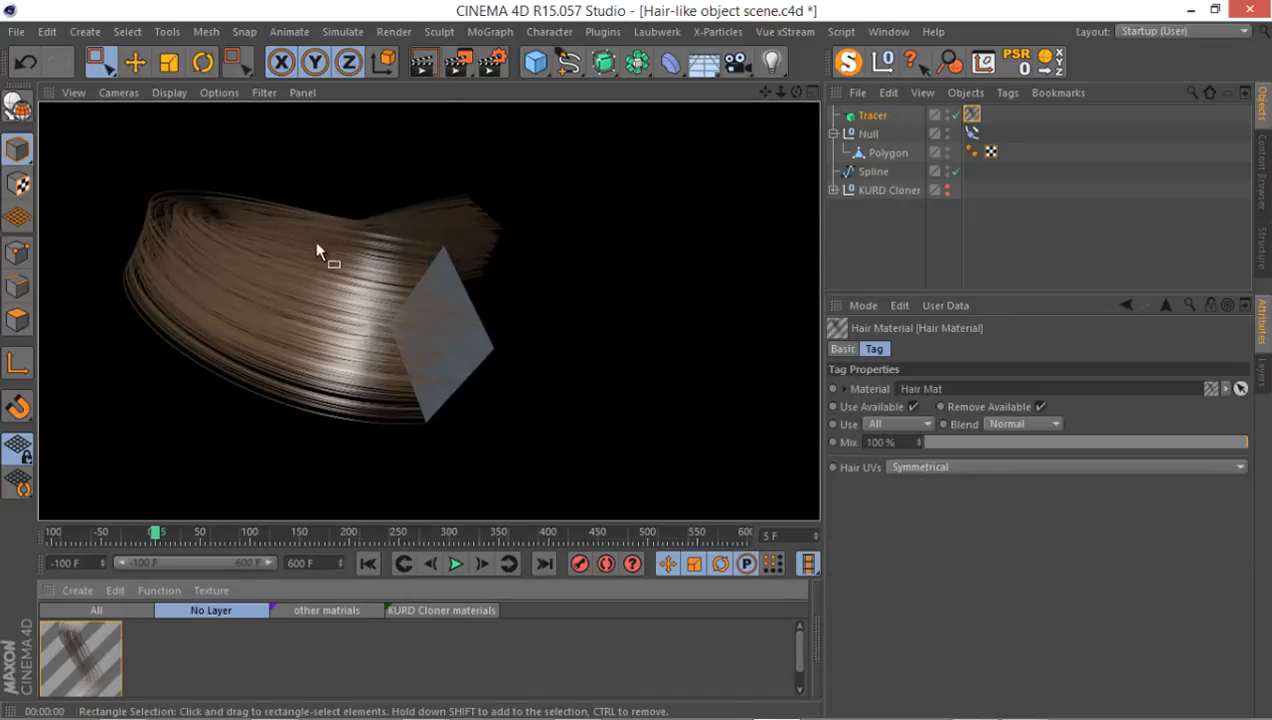
- Add a light object to the scene
click(871, 114)
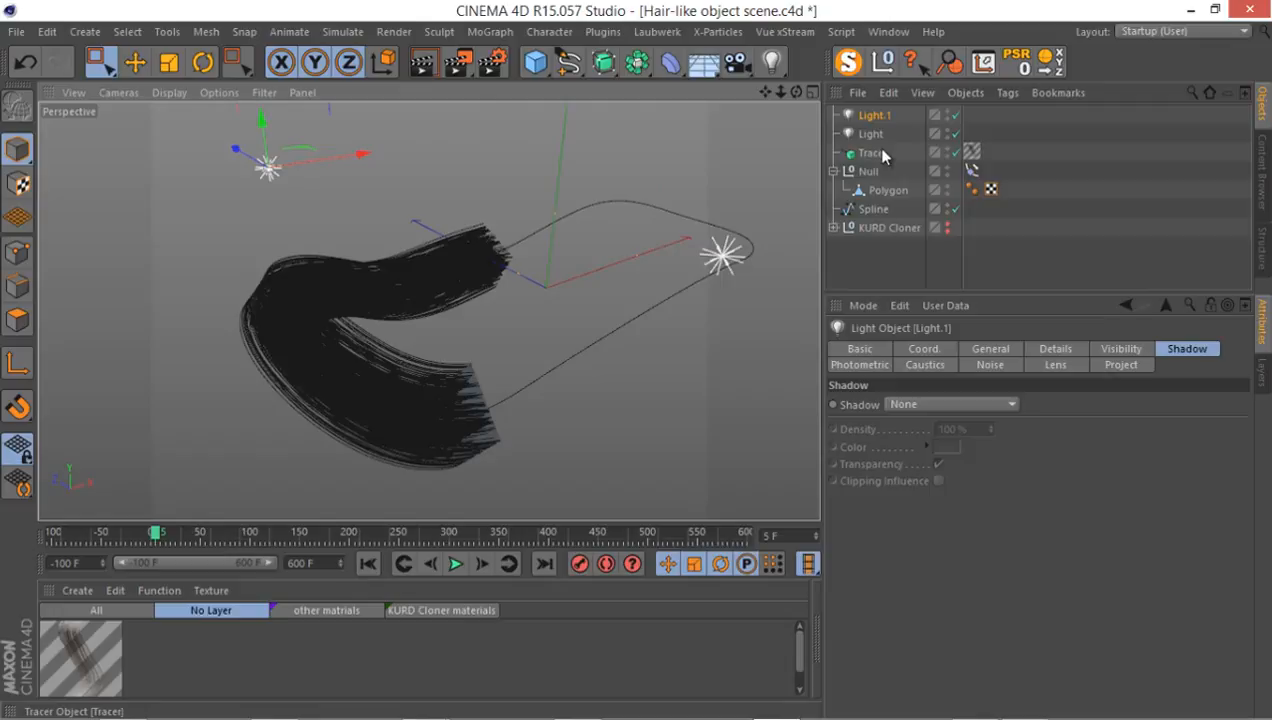
- Select both lights and set their shadow type to Area
click(870, 133)
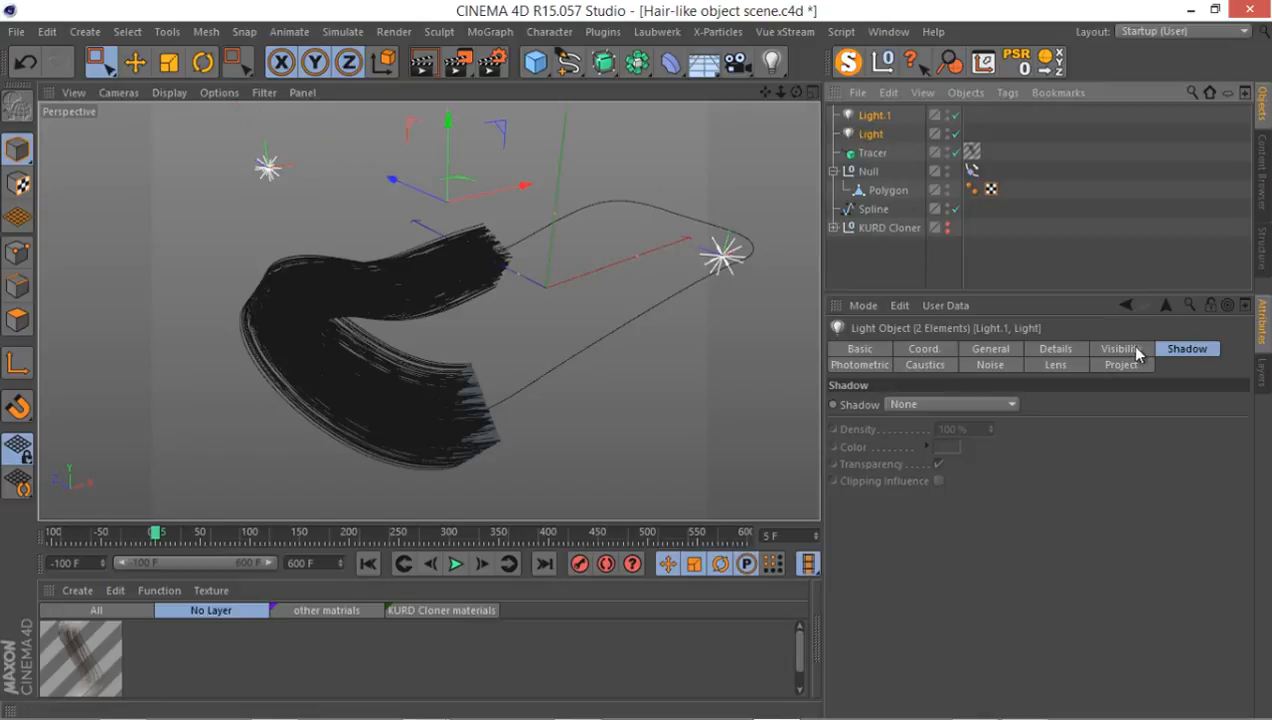
click(950, 404)
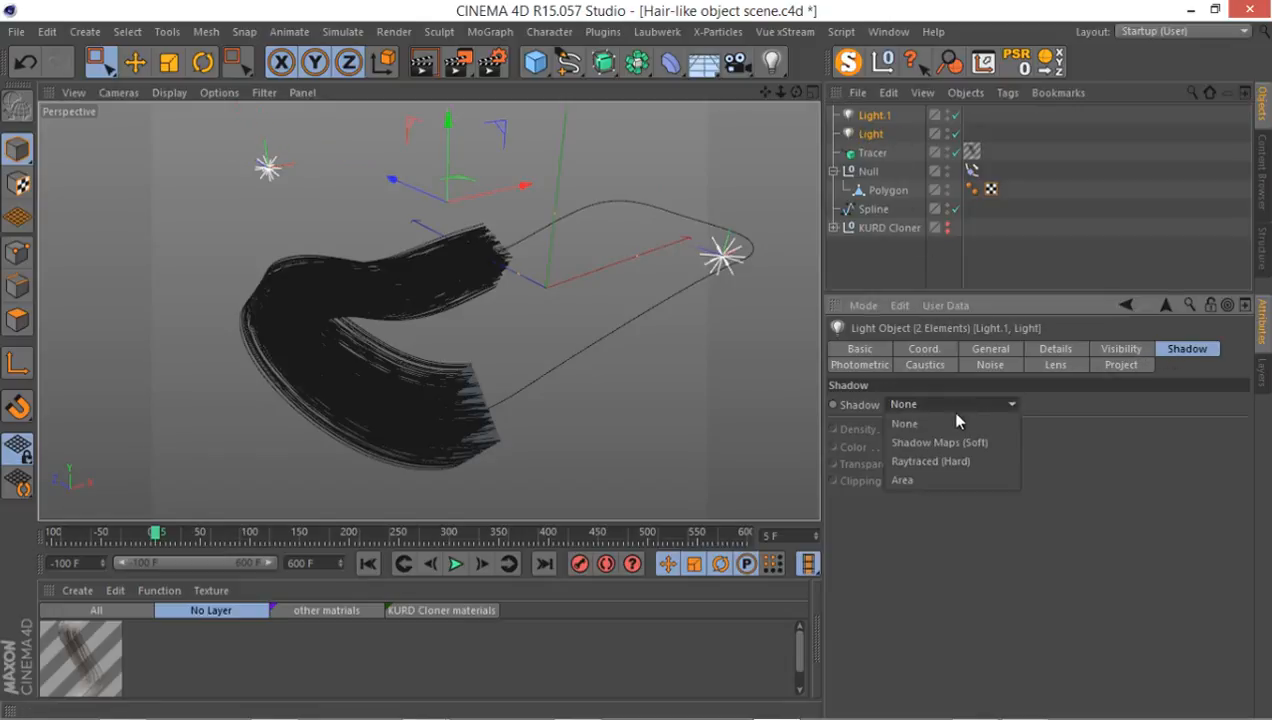
mouse_move(950, 461)
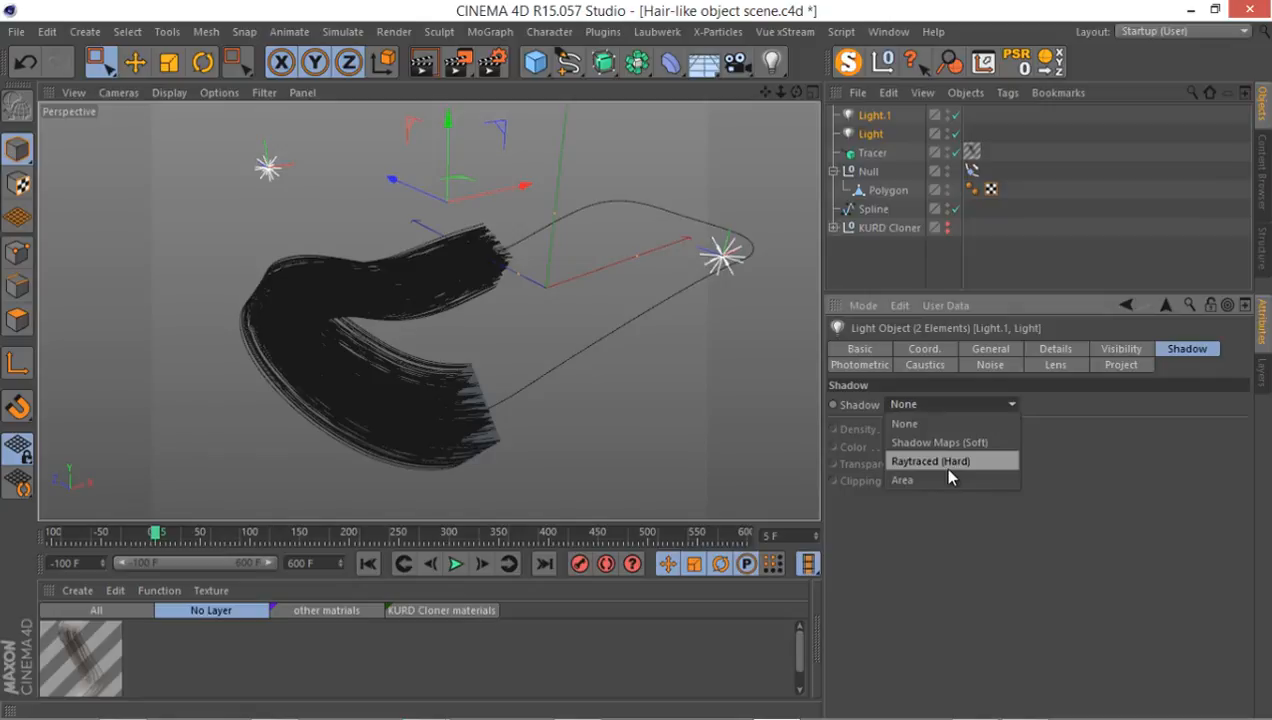
click(901, 480)
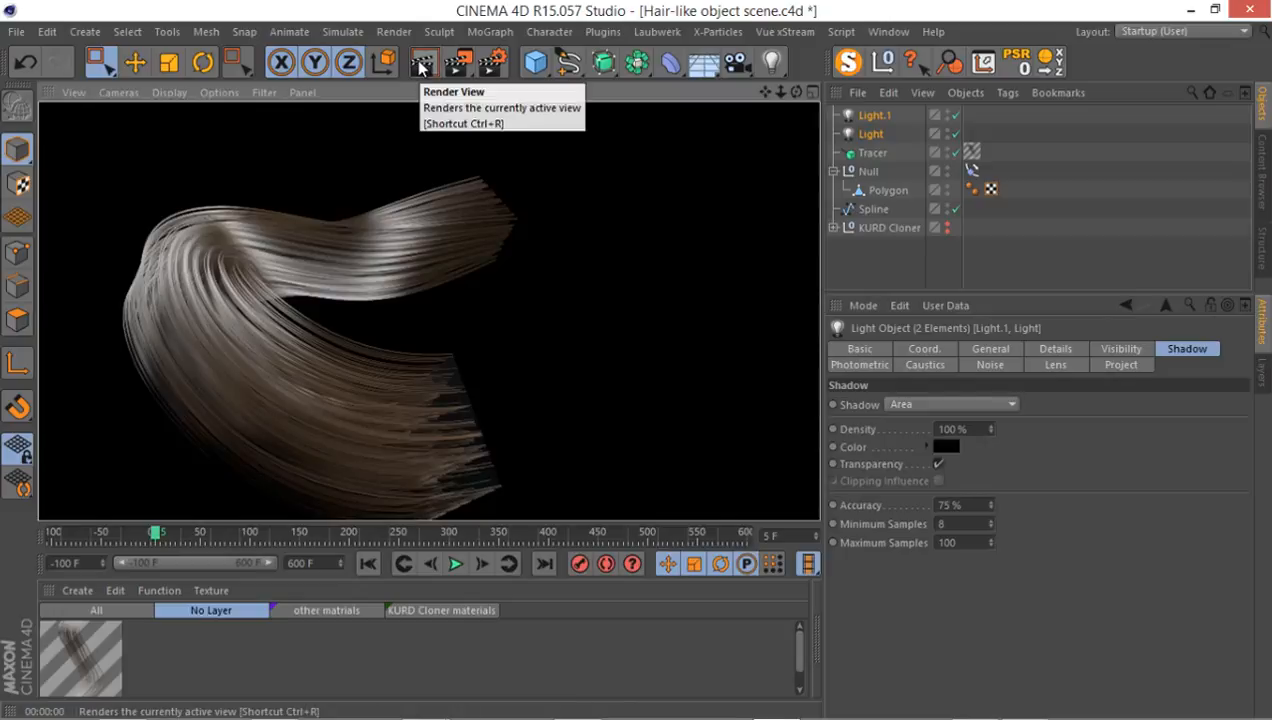
mouse_move(105, 642)
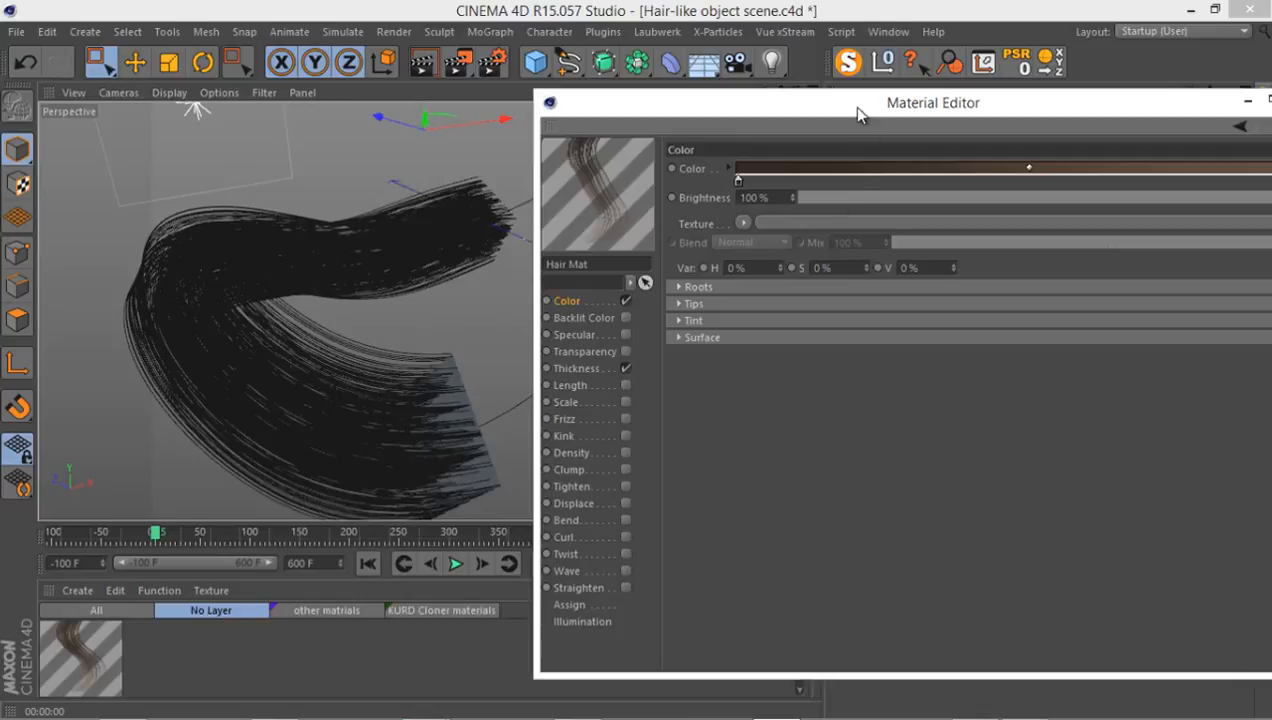
- Turn the middle gradient stop pink and add a stop about three-quarters along
drag(933, 102, 641, 102)
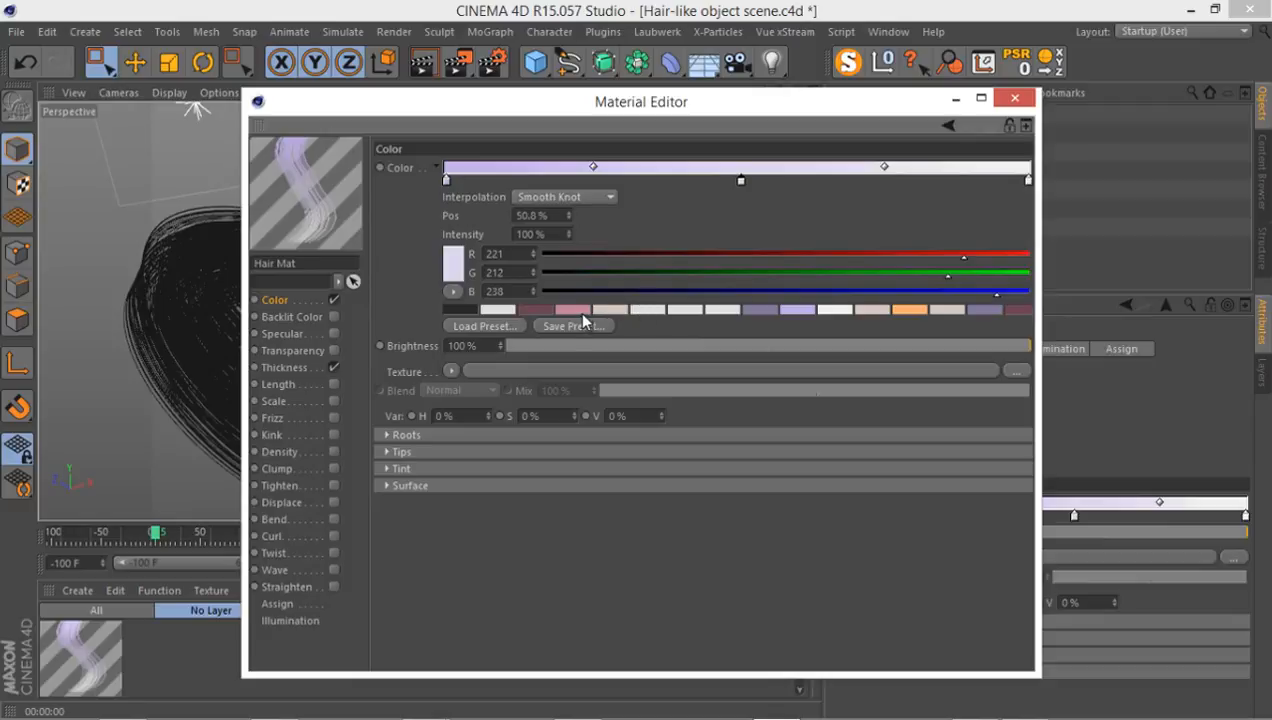
click(608, 309)
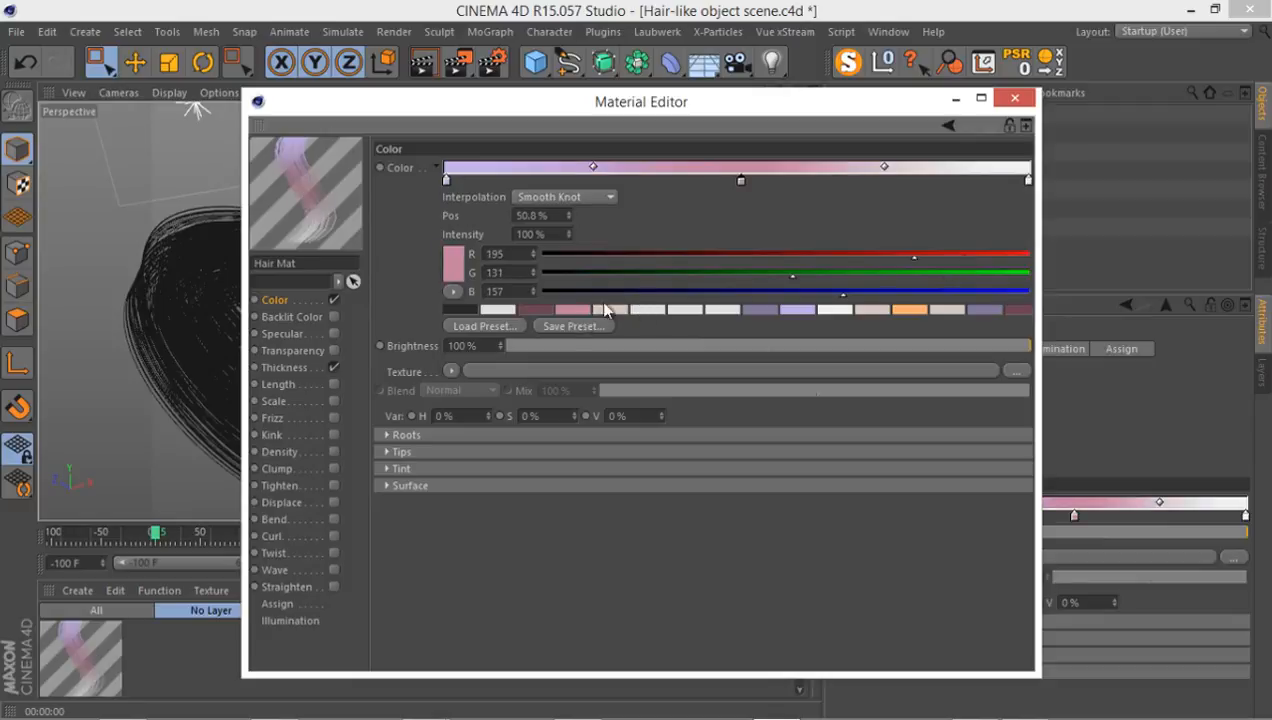
drag(884, 180, 957, 180)
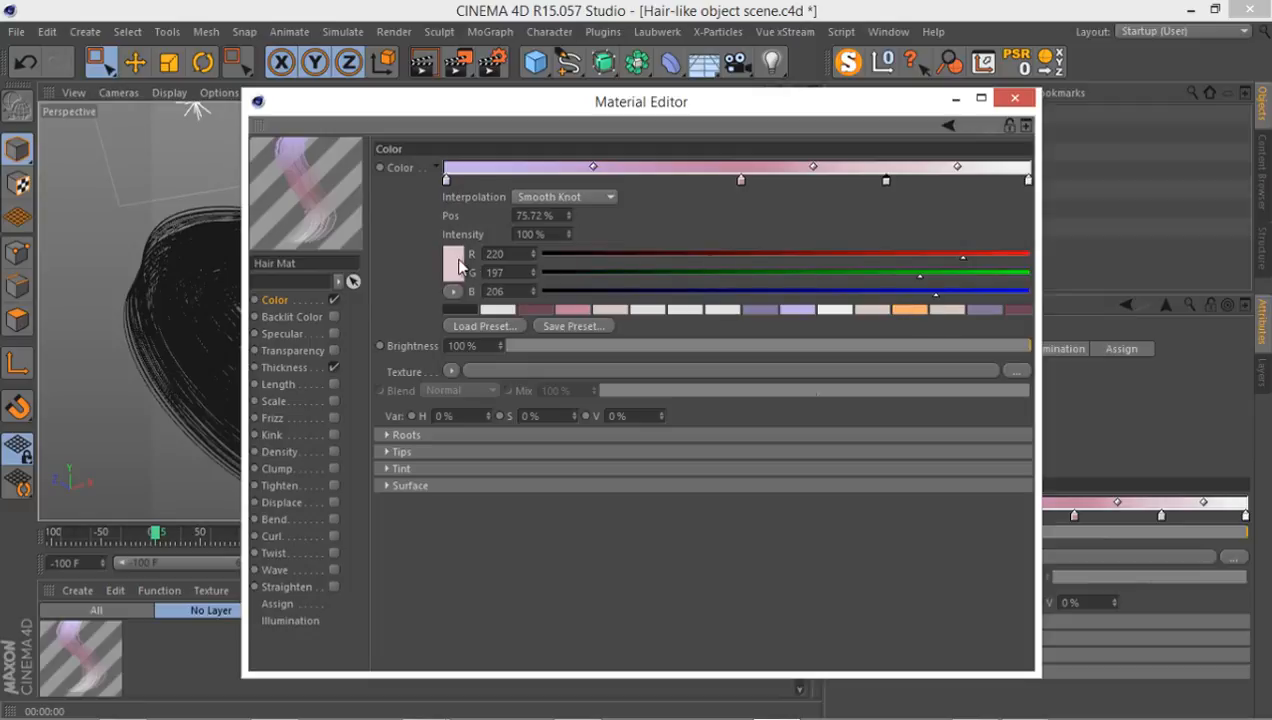
- Set the new gradient stop to mid blue and render to check the colours
click(456, 262)
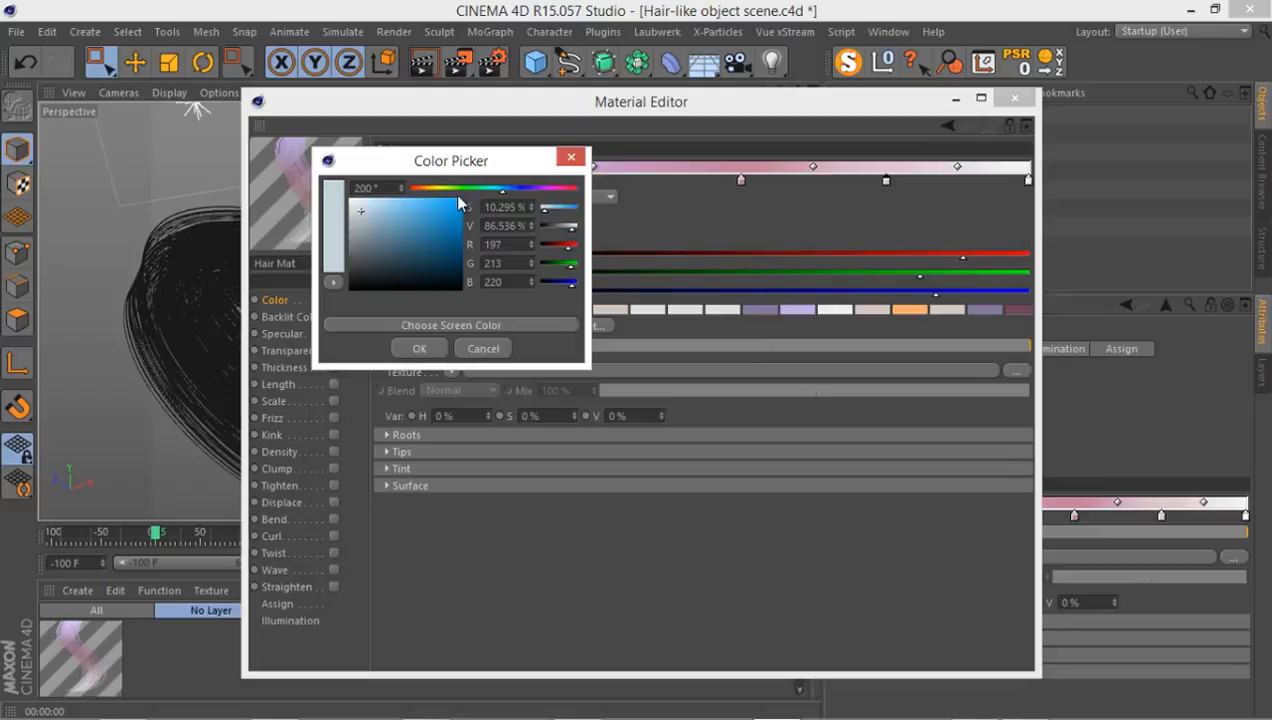
click(395, 221)
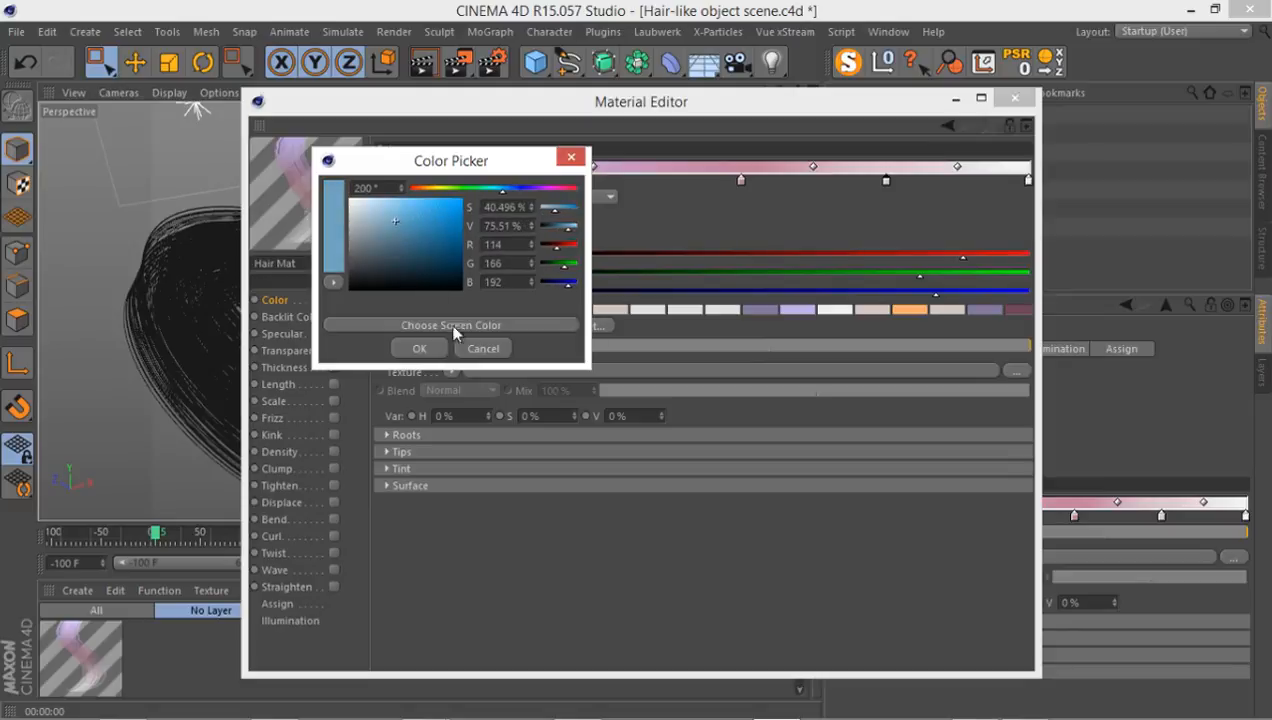
click(419, 348)
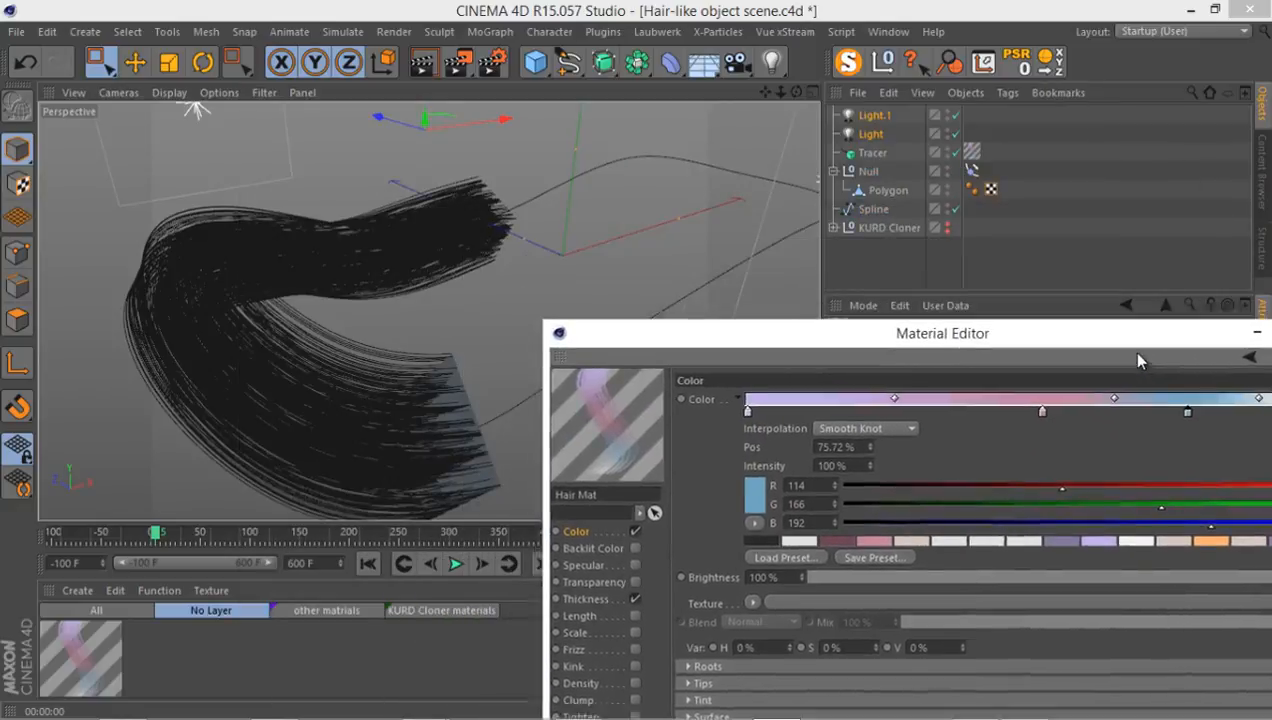
click(423, 63)
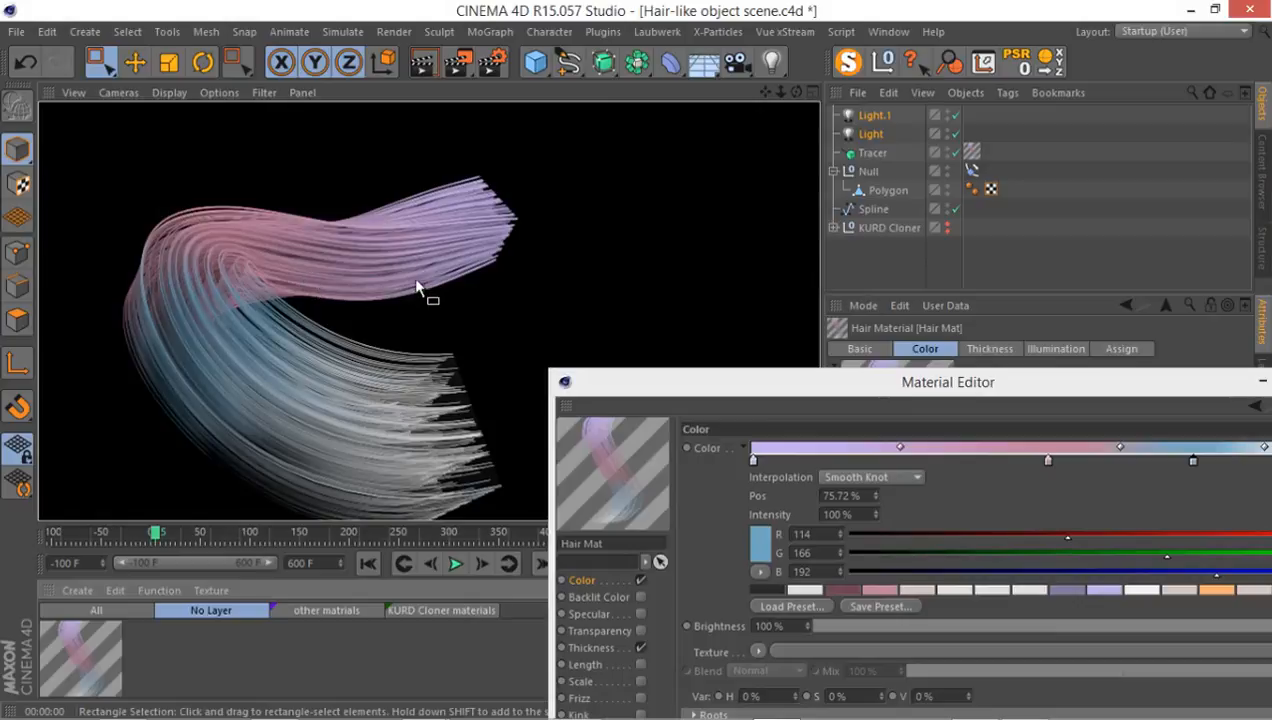
click(872, 152)
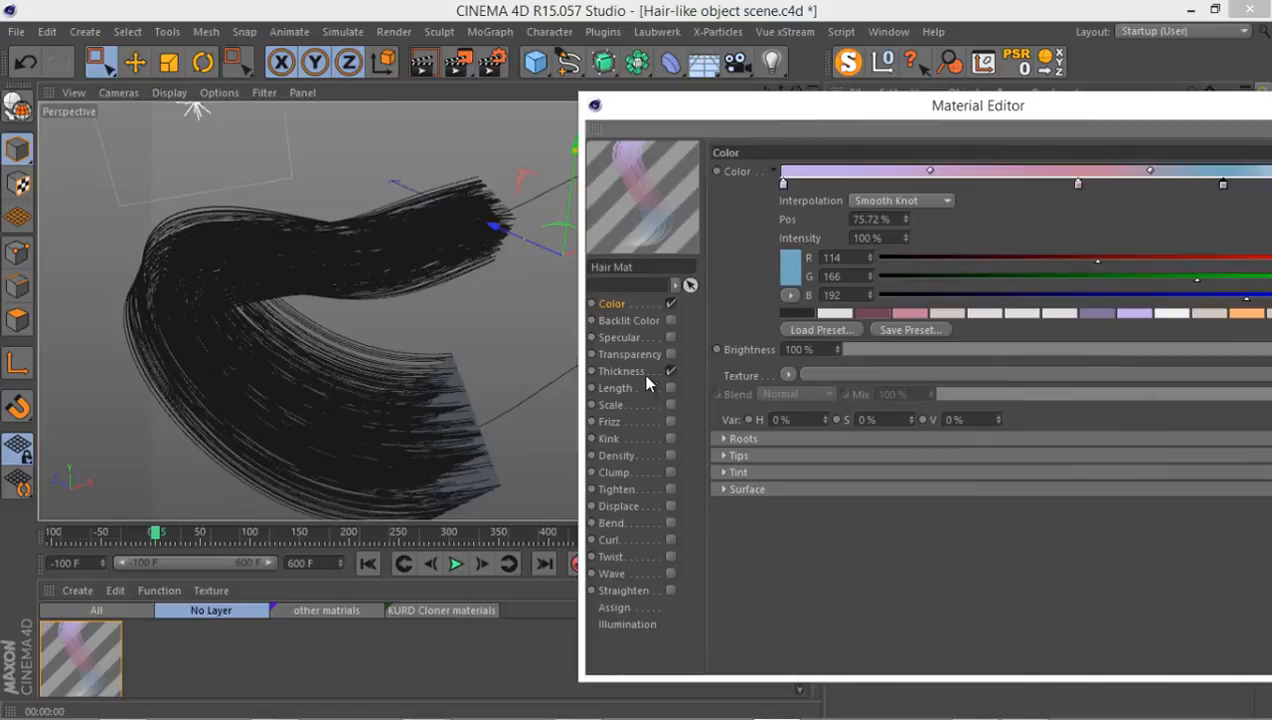
- Shape thickness from 1 cm root to 0.1 cm tip and enable 75% length variation
click(622, 371)
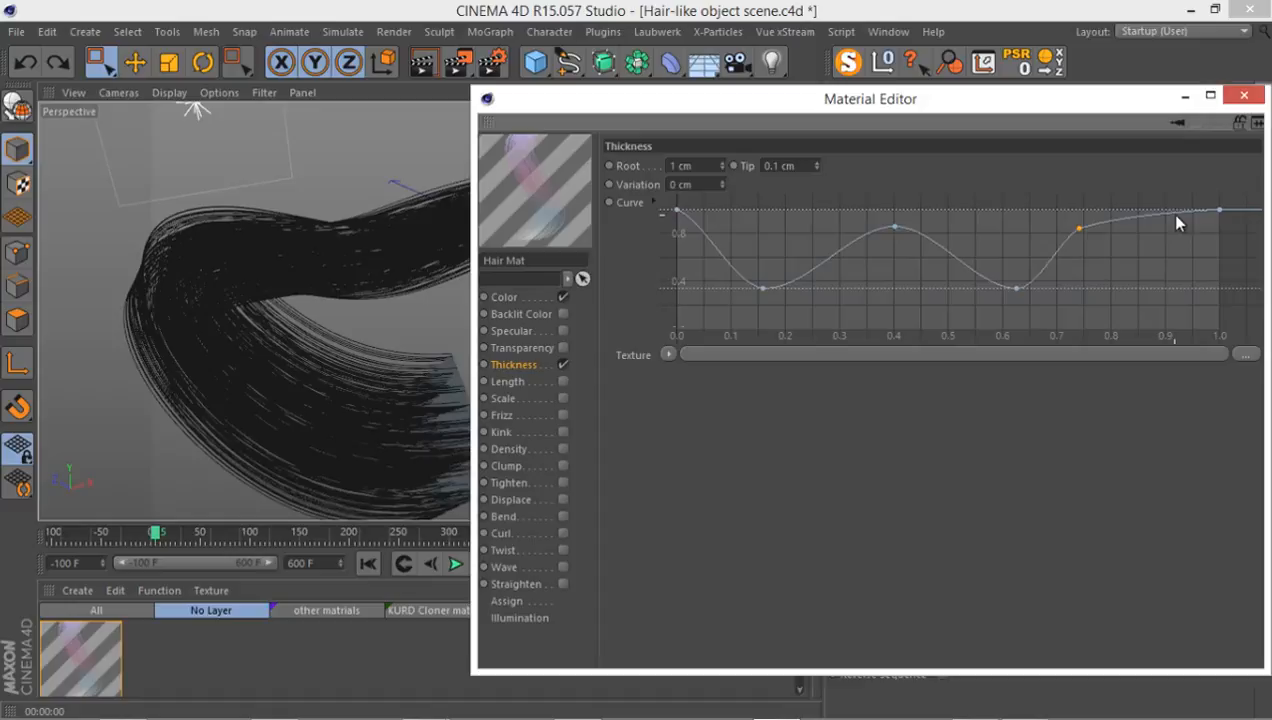
drag(1178, 210, 1175, 288)
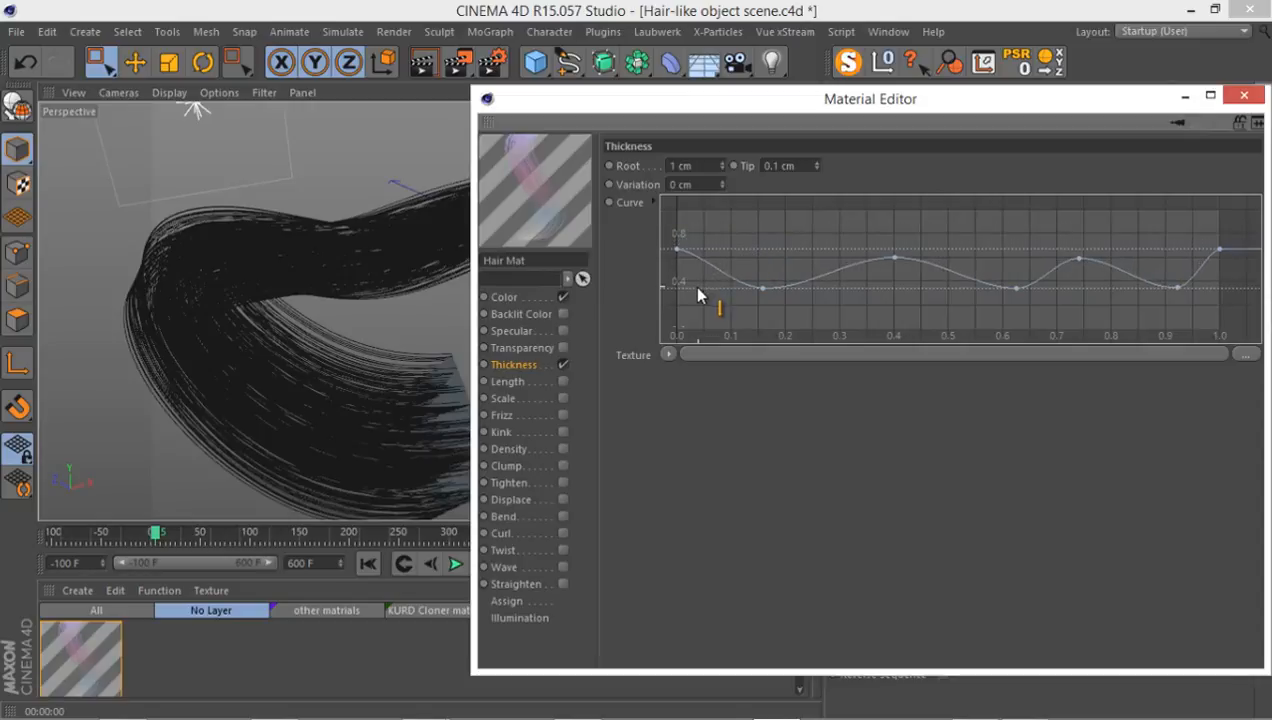
drag(870, 98, 1077, 134)
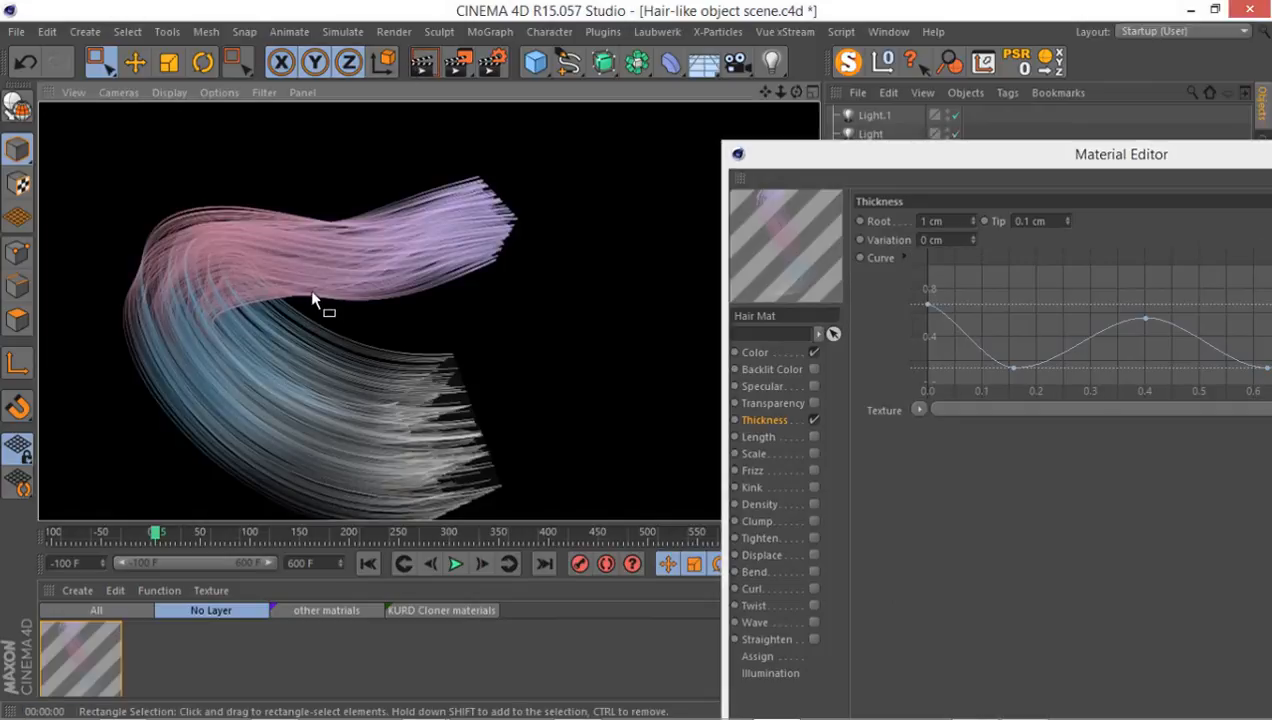
mouse_move(815, 453)
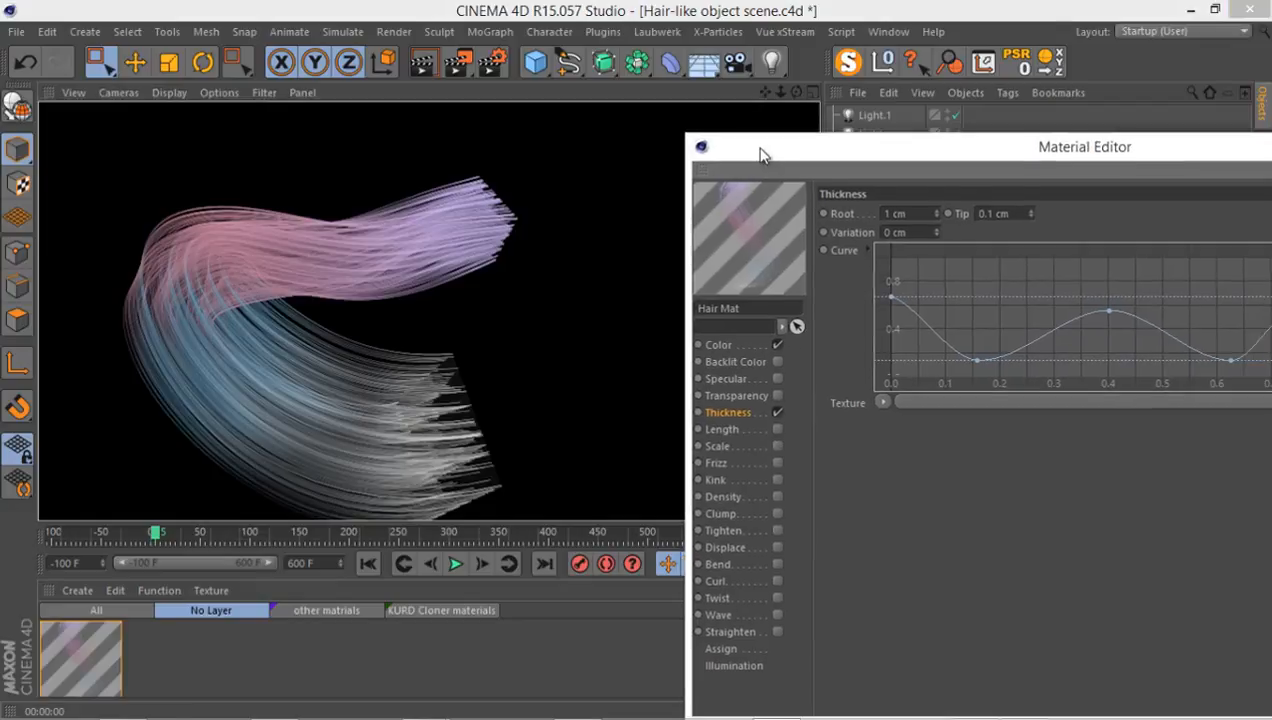
click(721, 429)
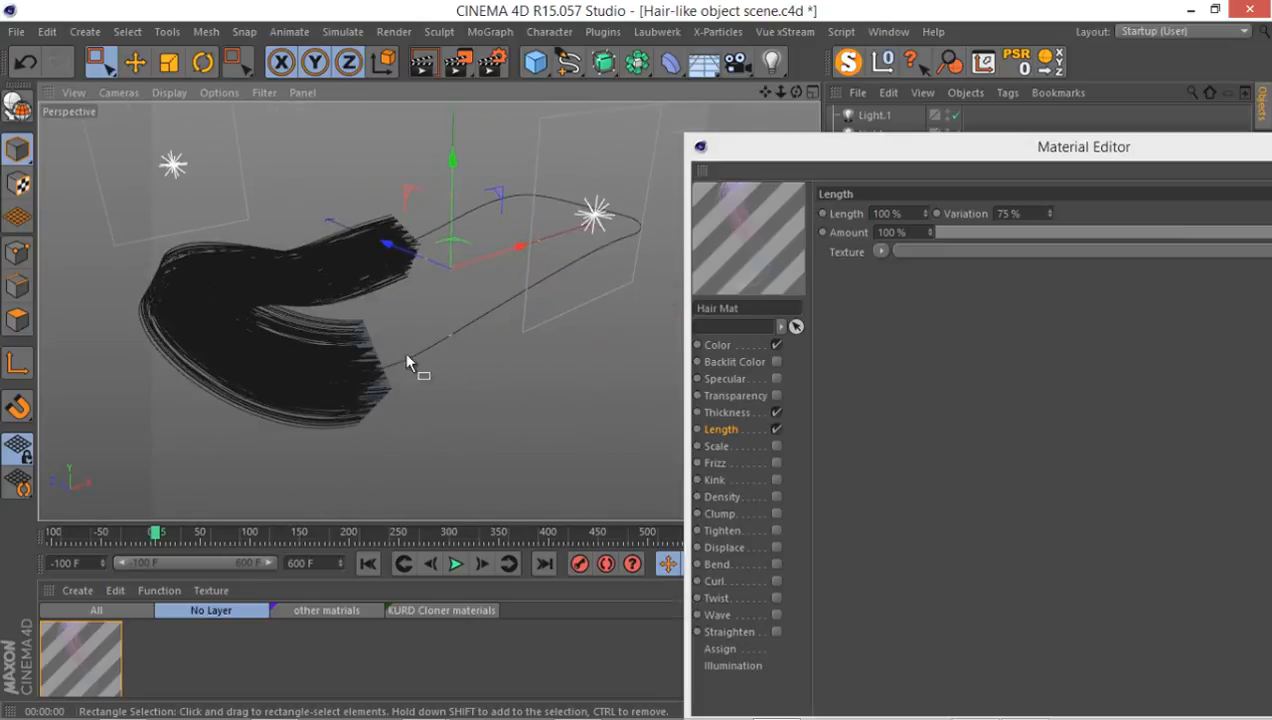
mouse_move(170, 248)
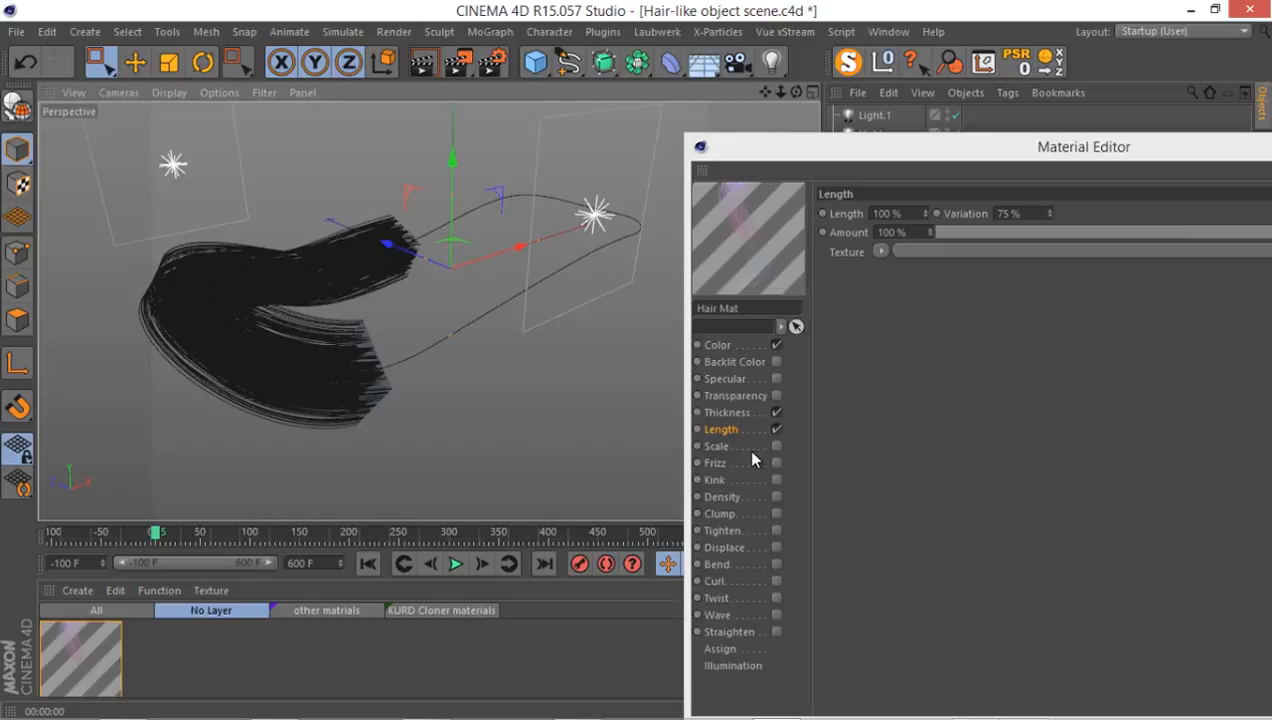
- Enable Kink at 30% with 10% variation, then play the Tracer to frame 41
click(714, 480)
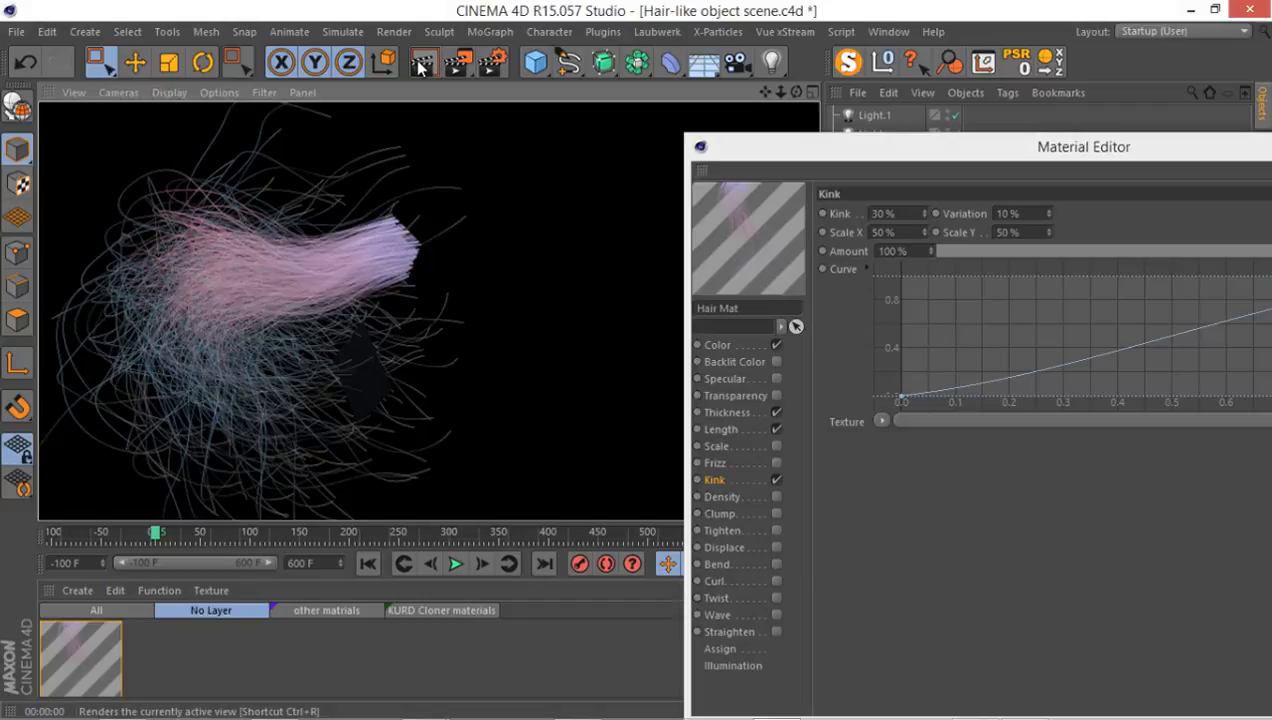
click(424, 63)
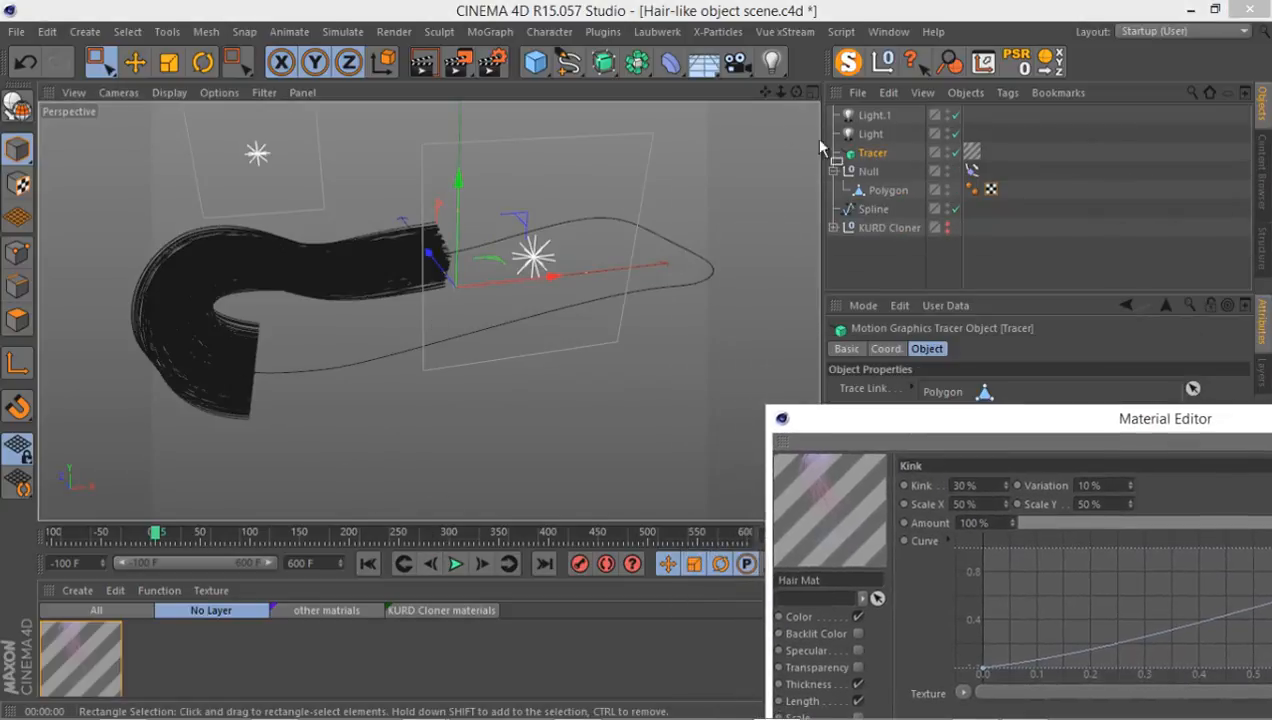
click(455, 564)
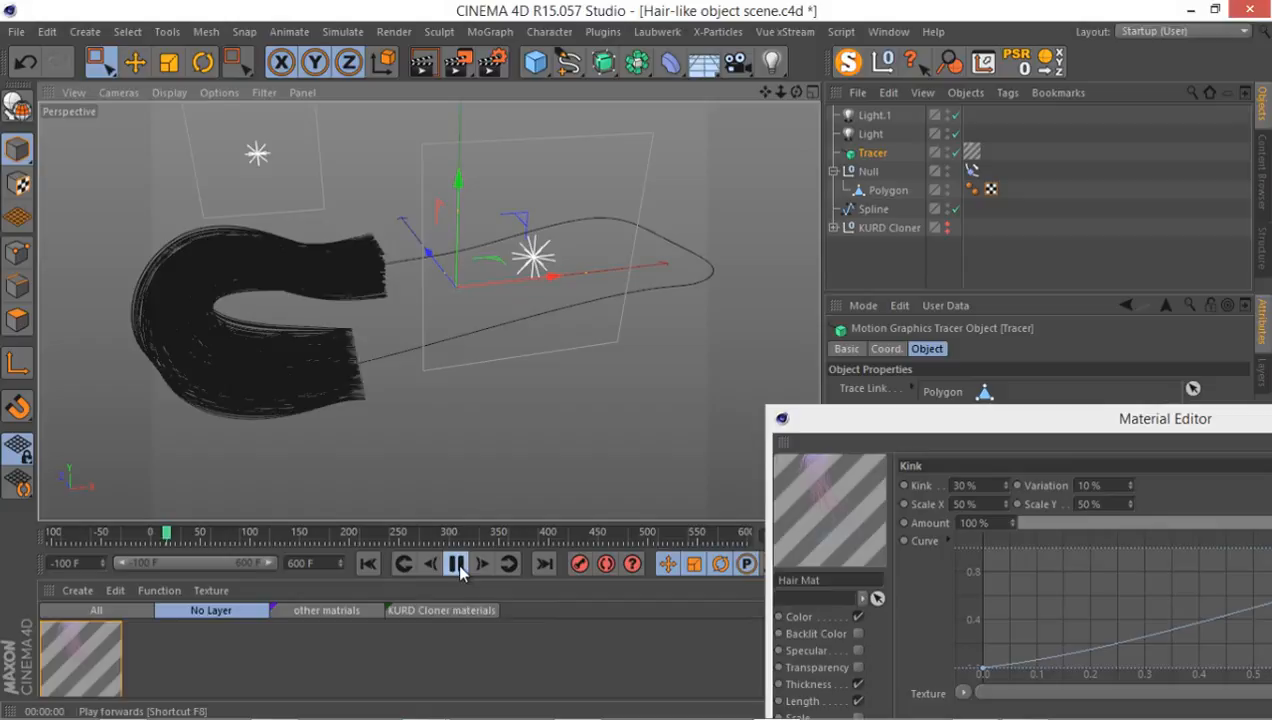
click(455, 563)
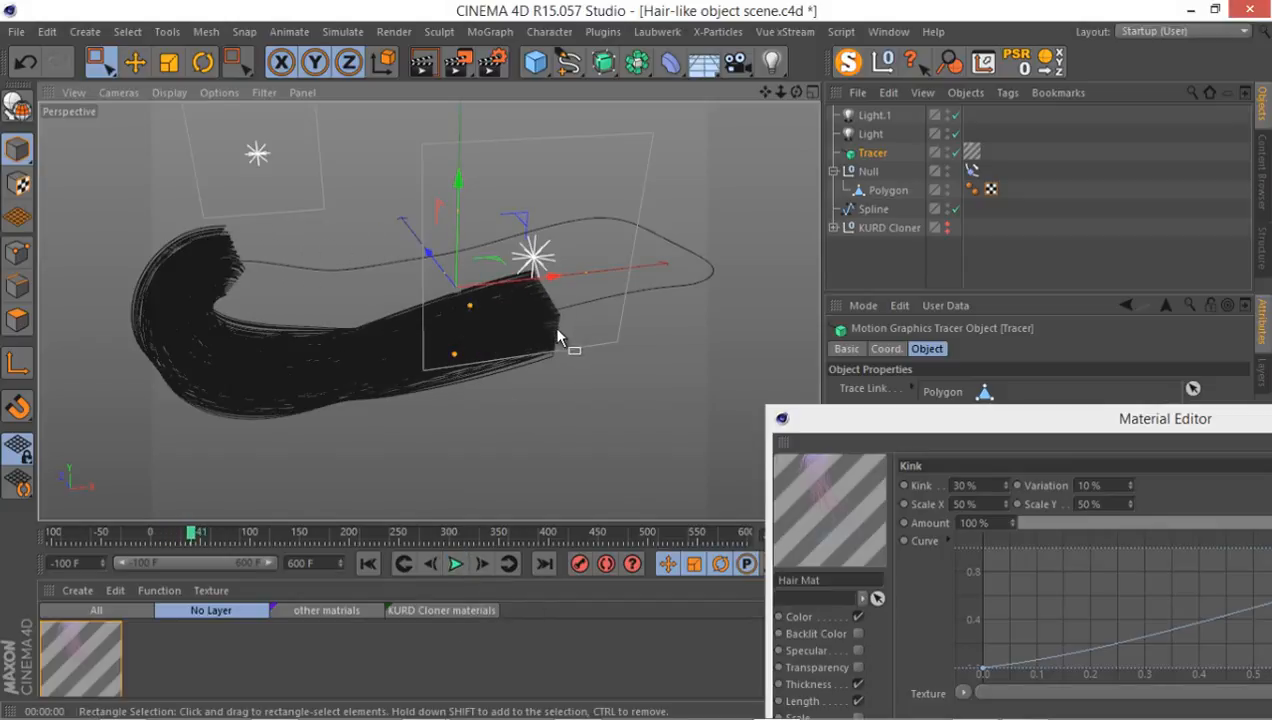
mouse_move(567, 380)
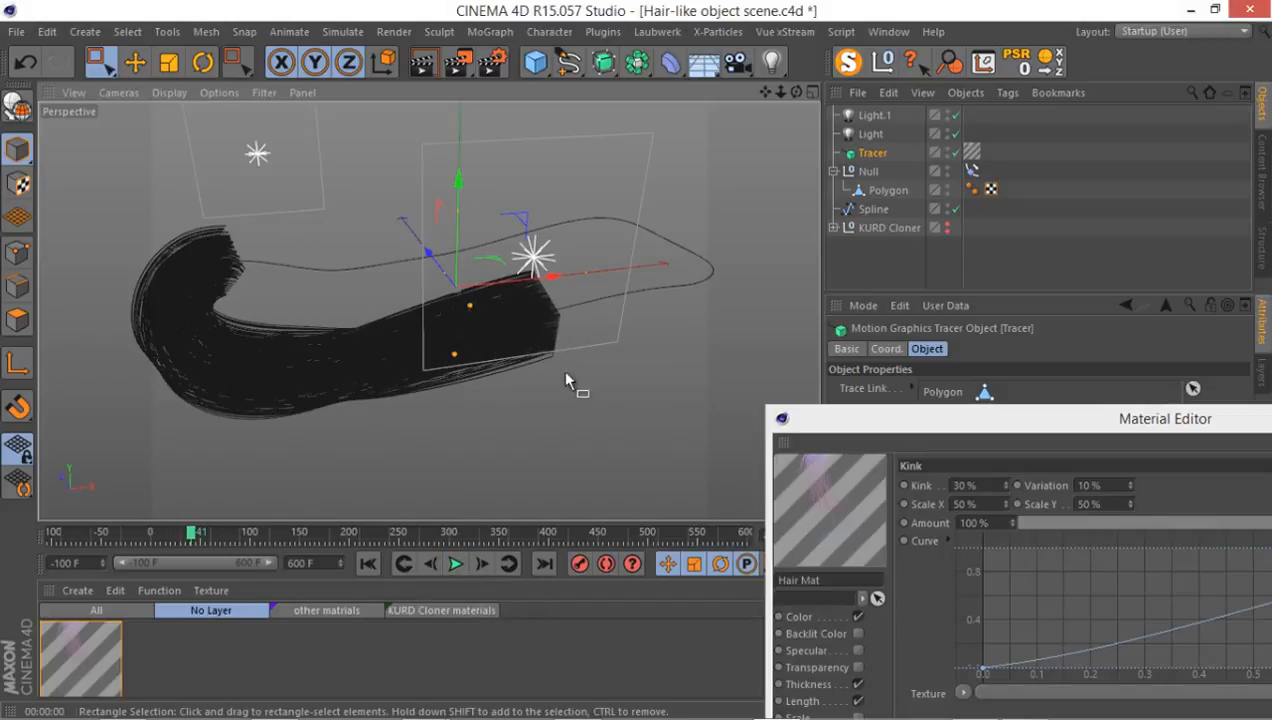
mouse_move(540, 330)
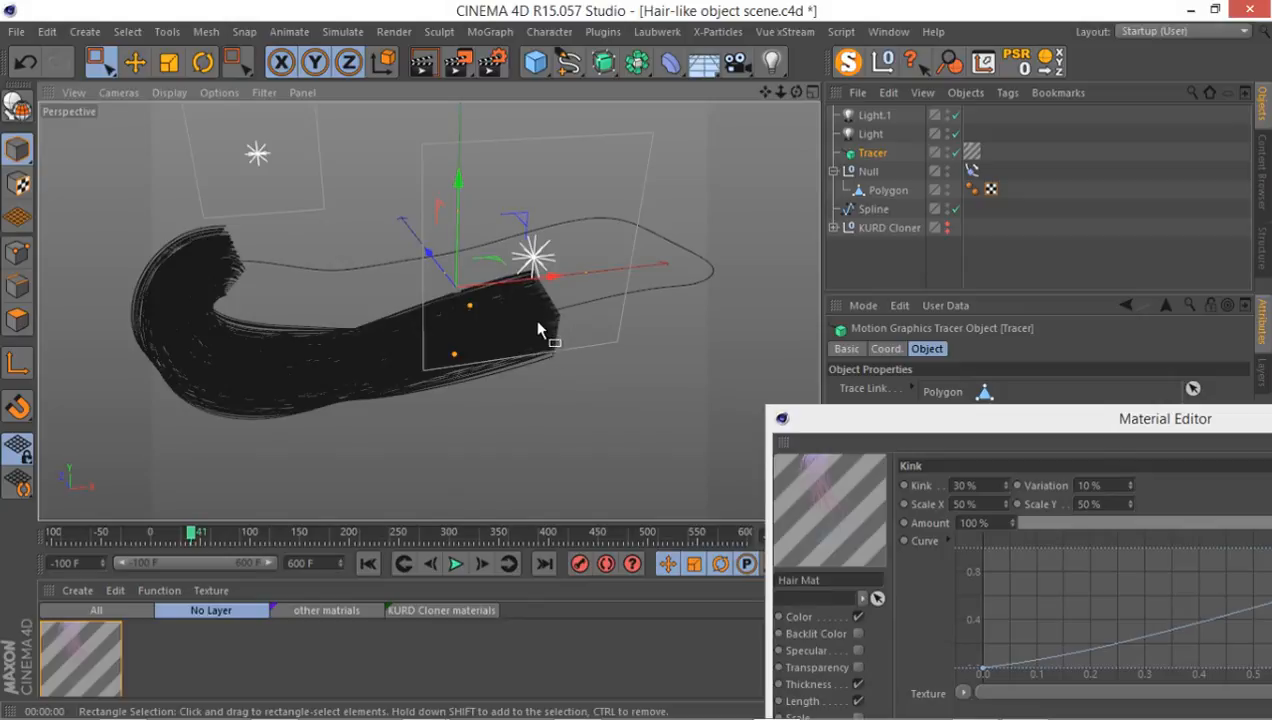
mouse_move(227, 247)
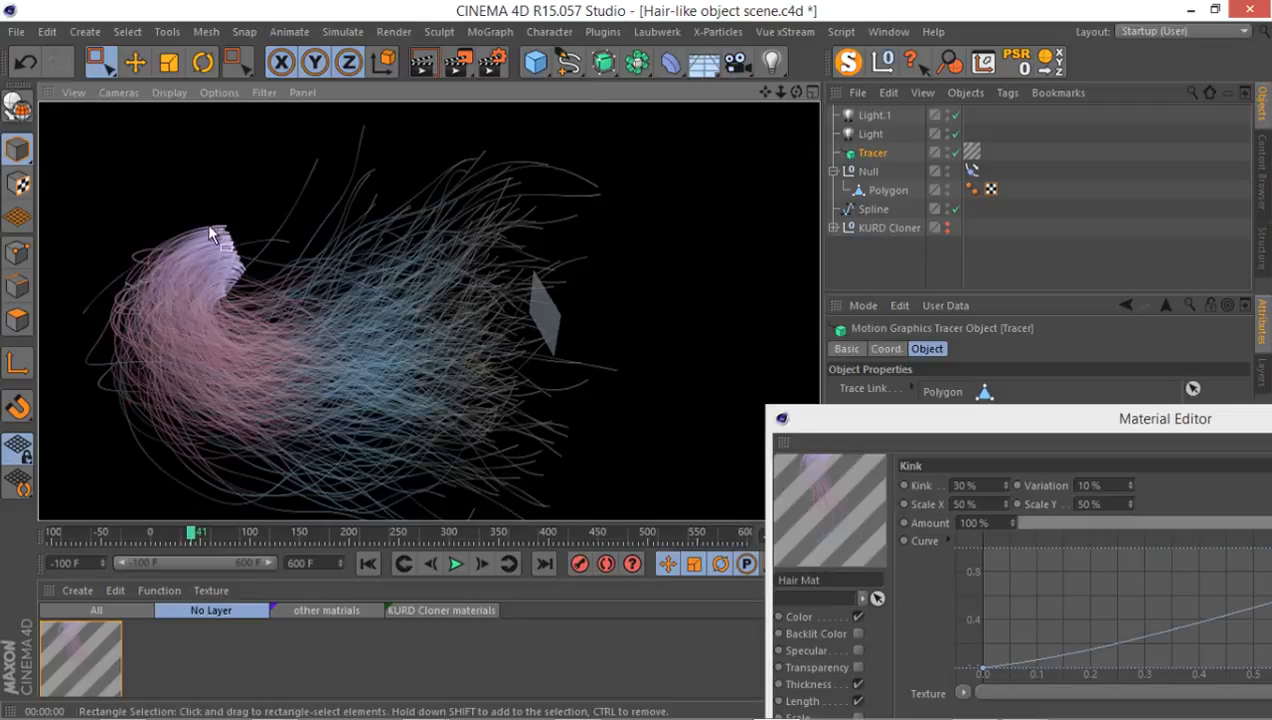
click(872, 152)
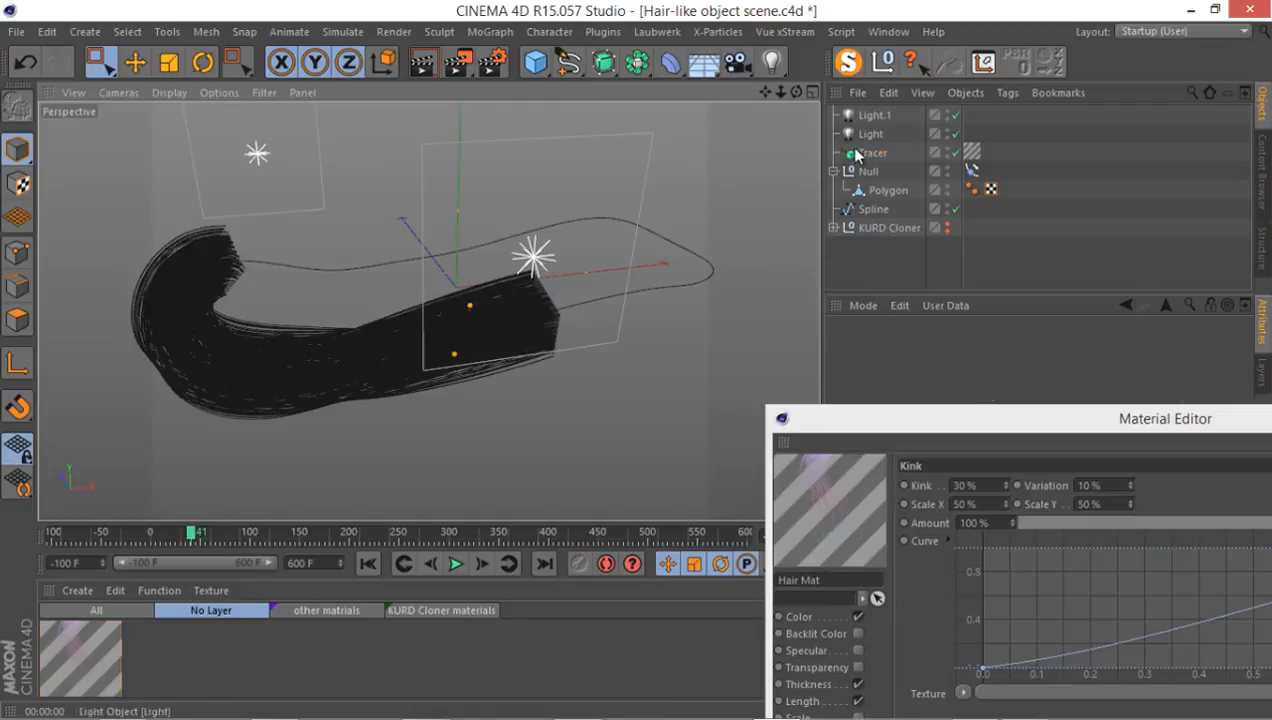
- Tick Reverse Sequence on the Tracer and render to check the root end
click(873, 152)
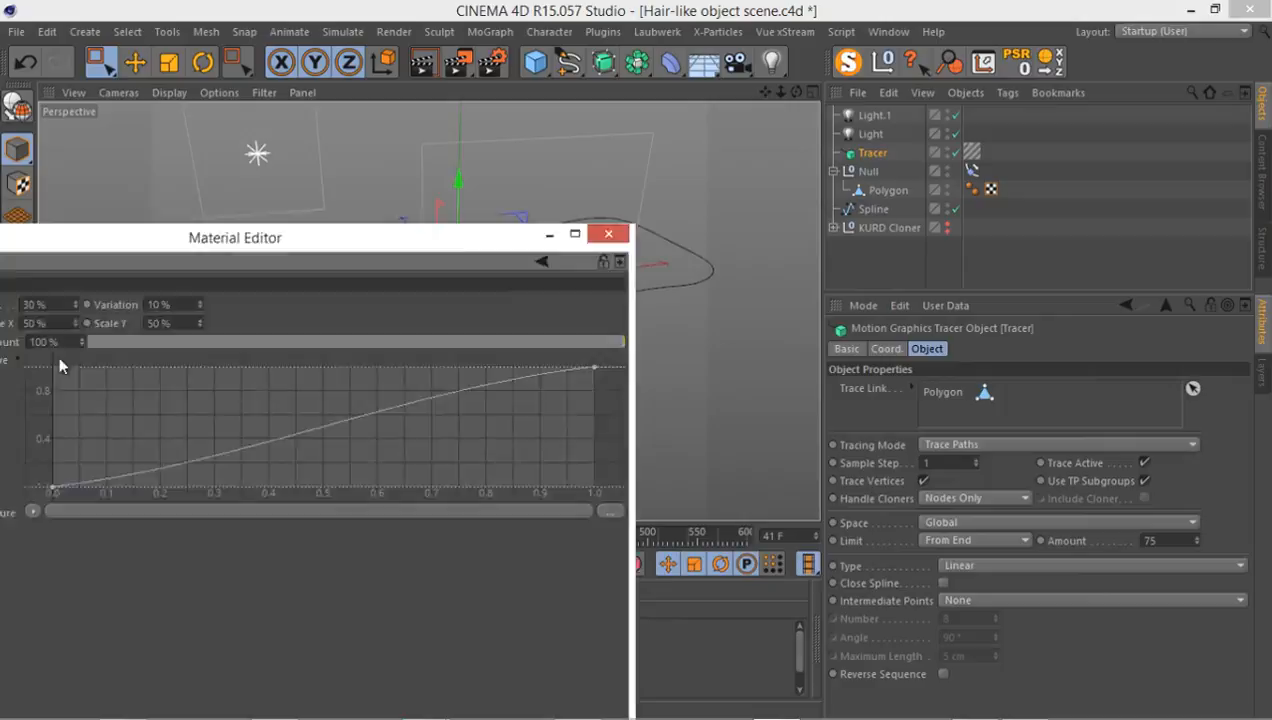
drag(235, 237, 184, 573)
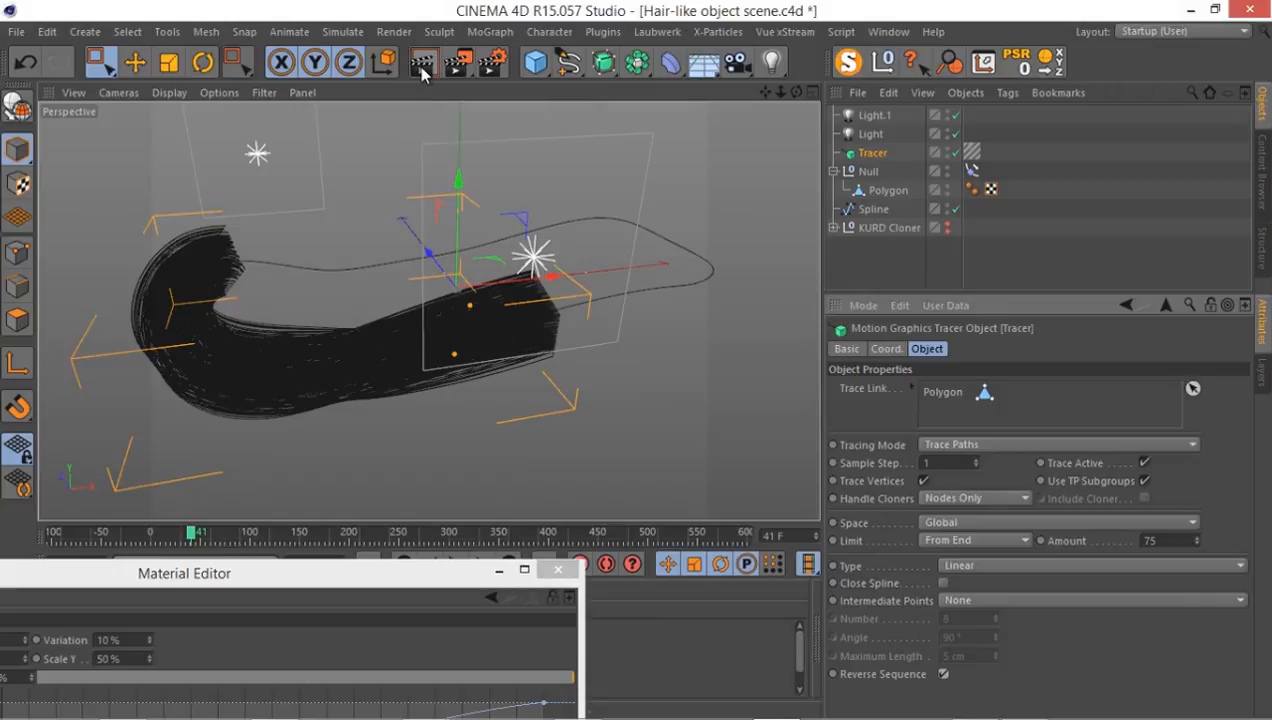
click(422, 62)
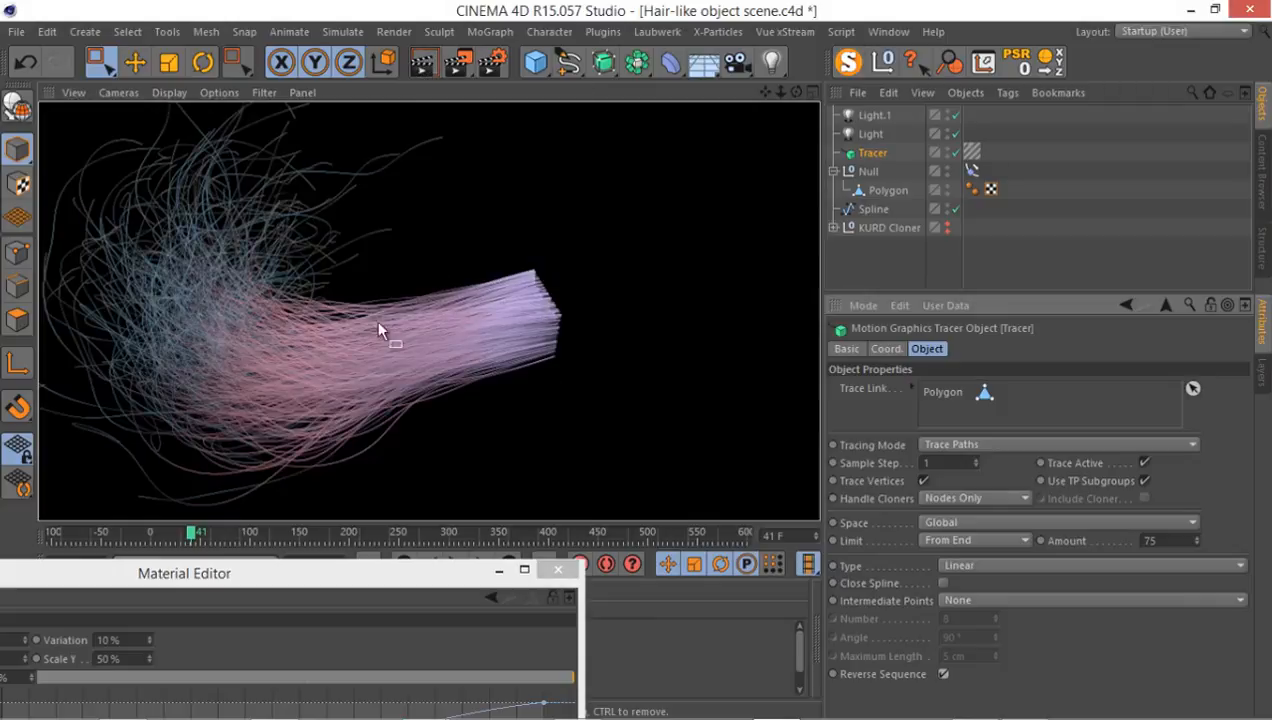
mouse_move(323, 598)
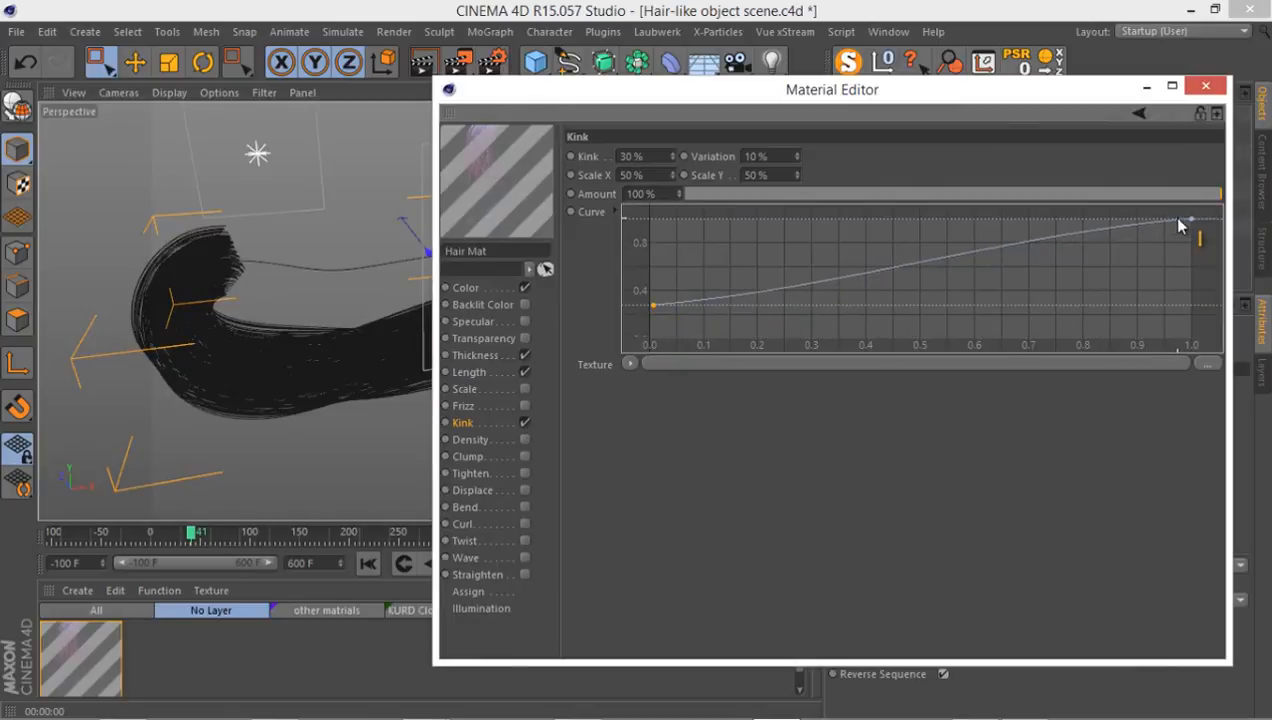
- Reshape the kink curve, try 20%/25%, then set Kink 15%, Variation 10% and render
drag(1185, 218, 1185, 283)
text(15)
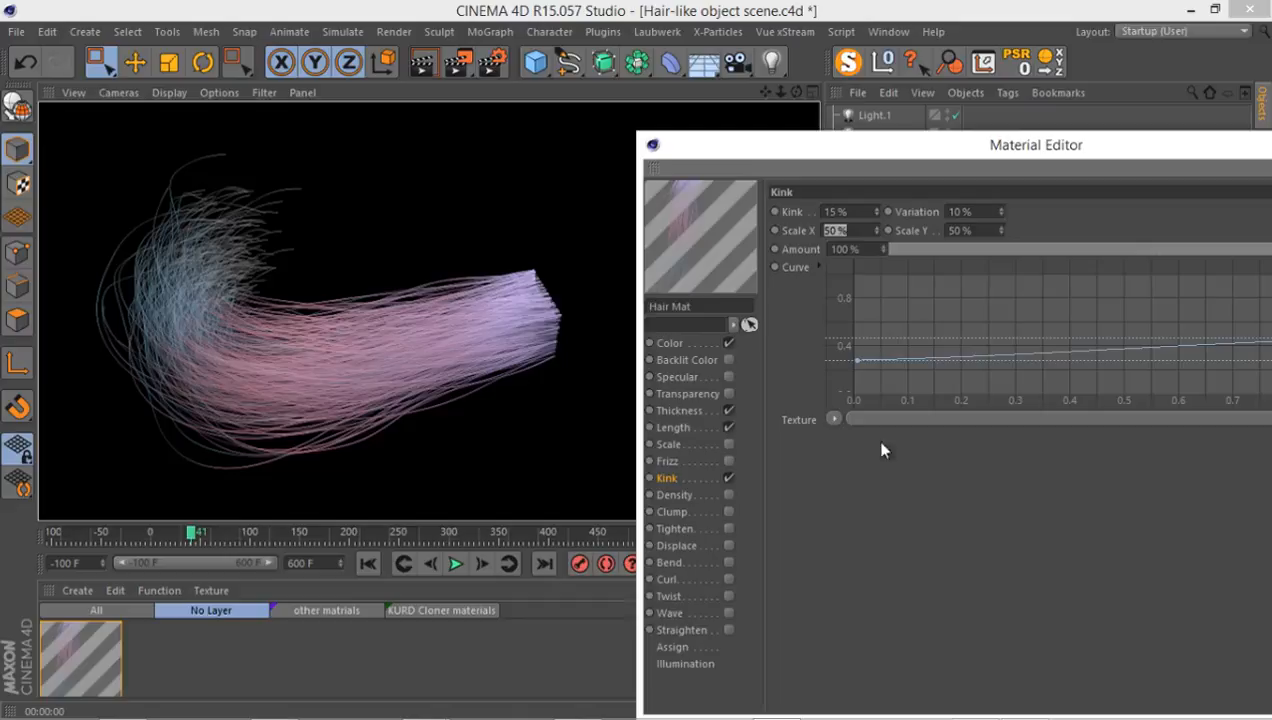
click(422, 63)
text(25)
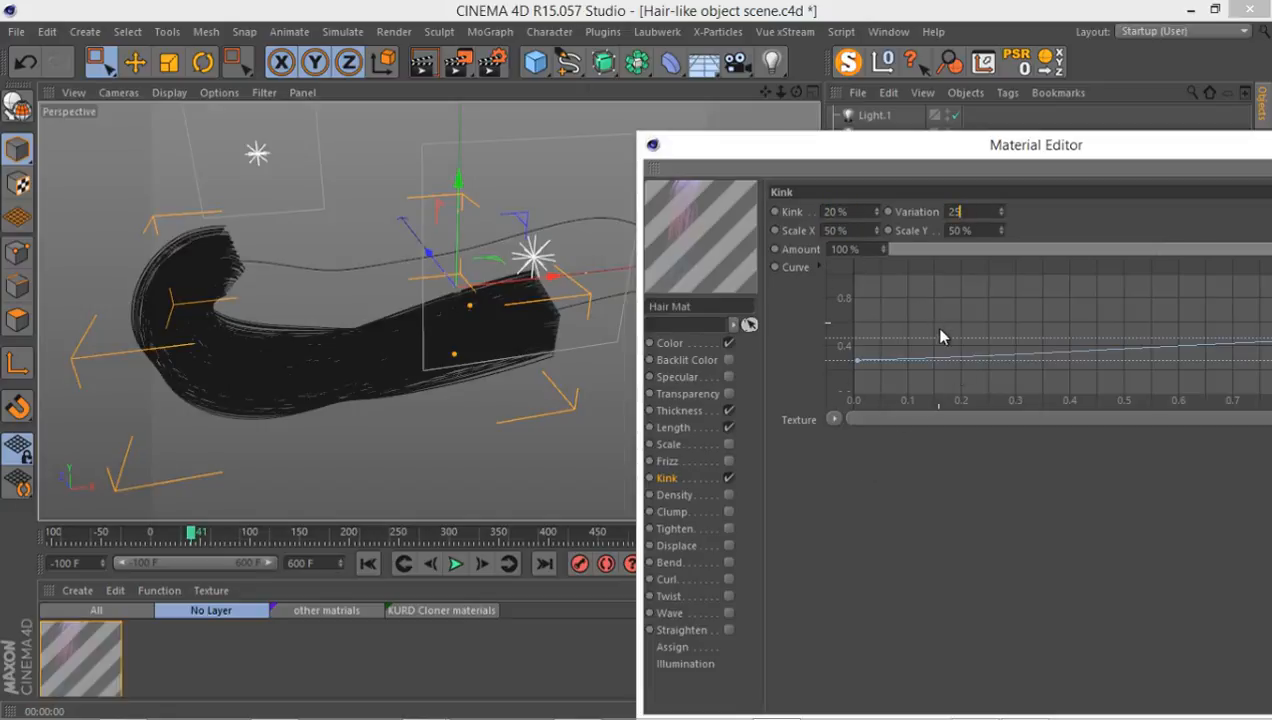
click(425, 62)
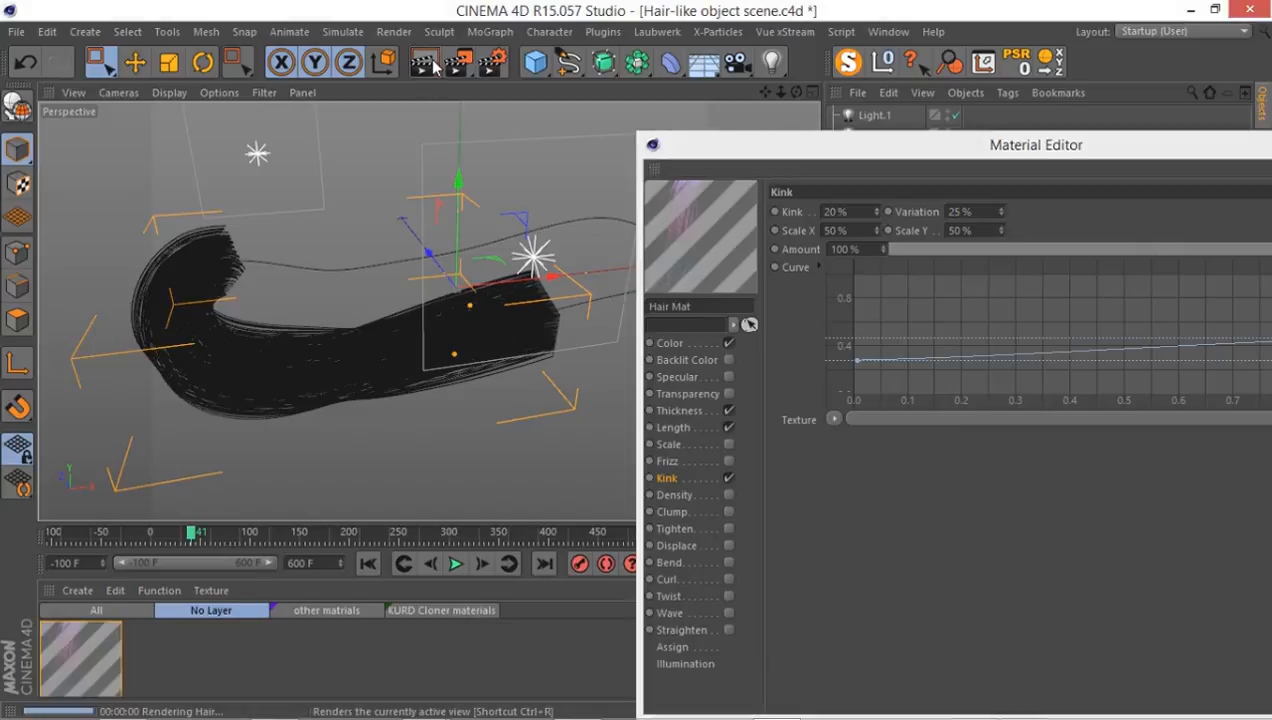
click(423, 63)
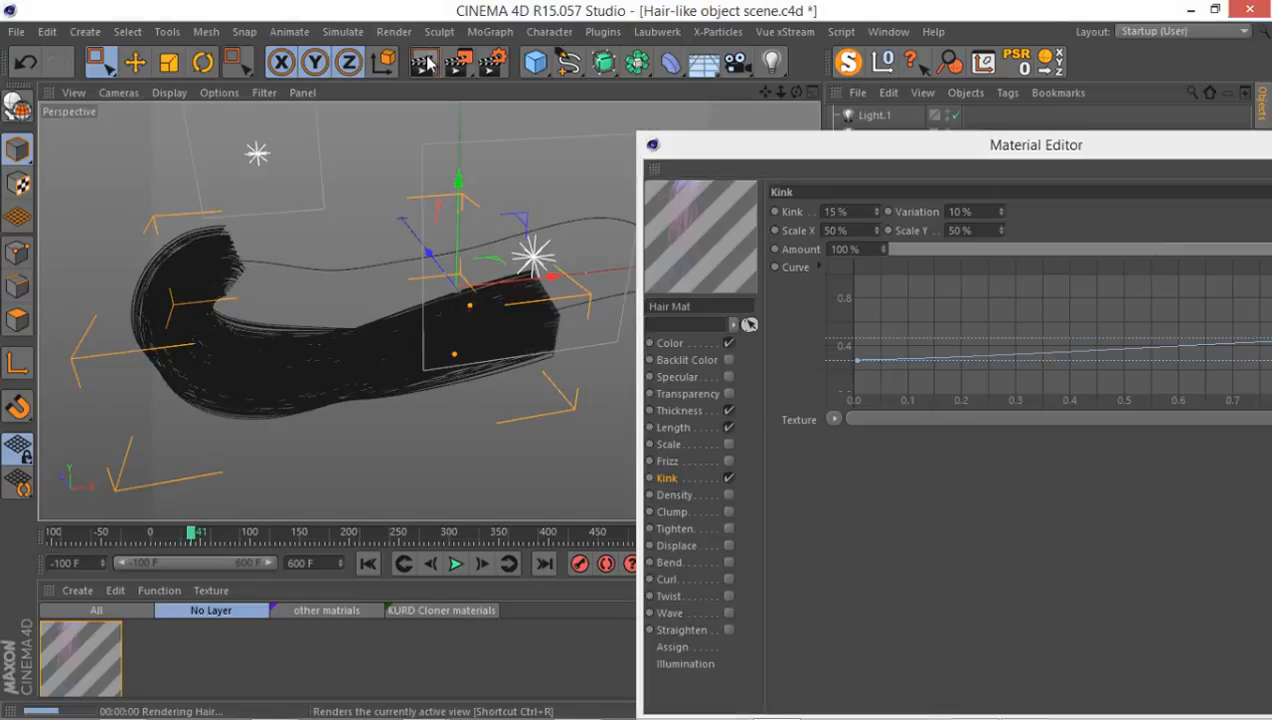
click(423, 62)
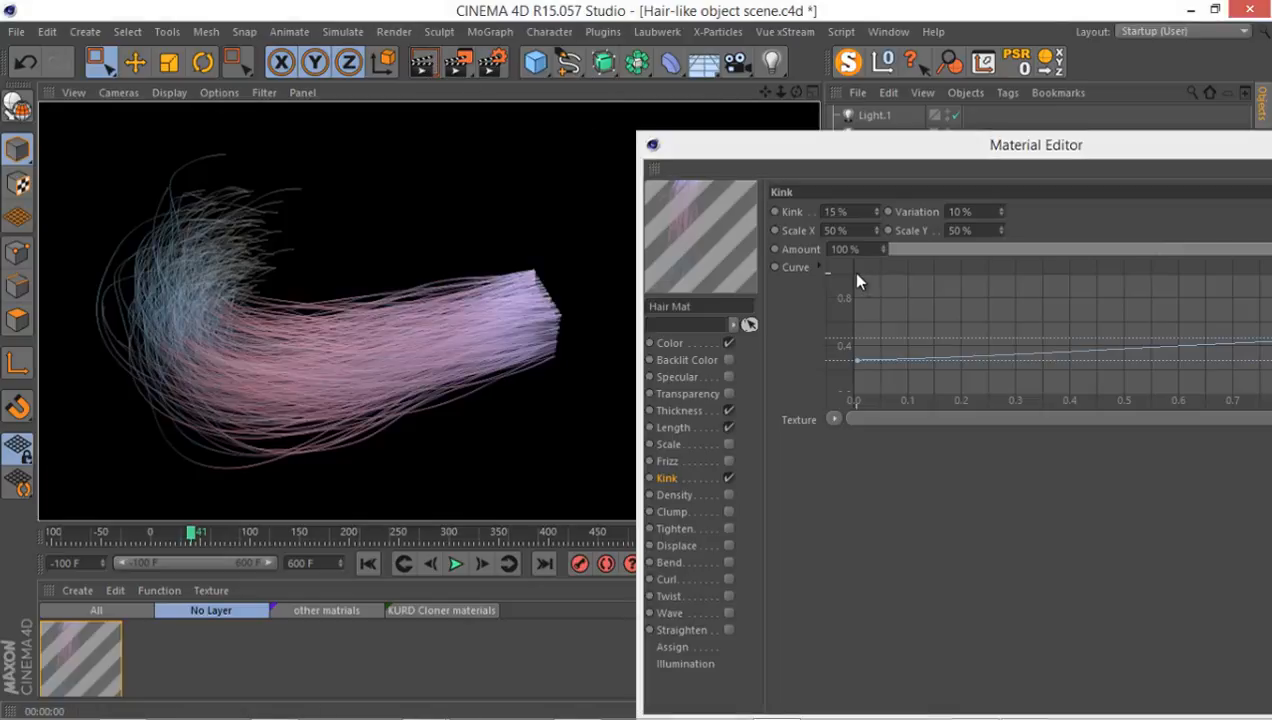
mouse_move(775, 242)
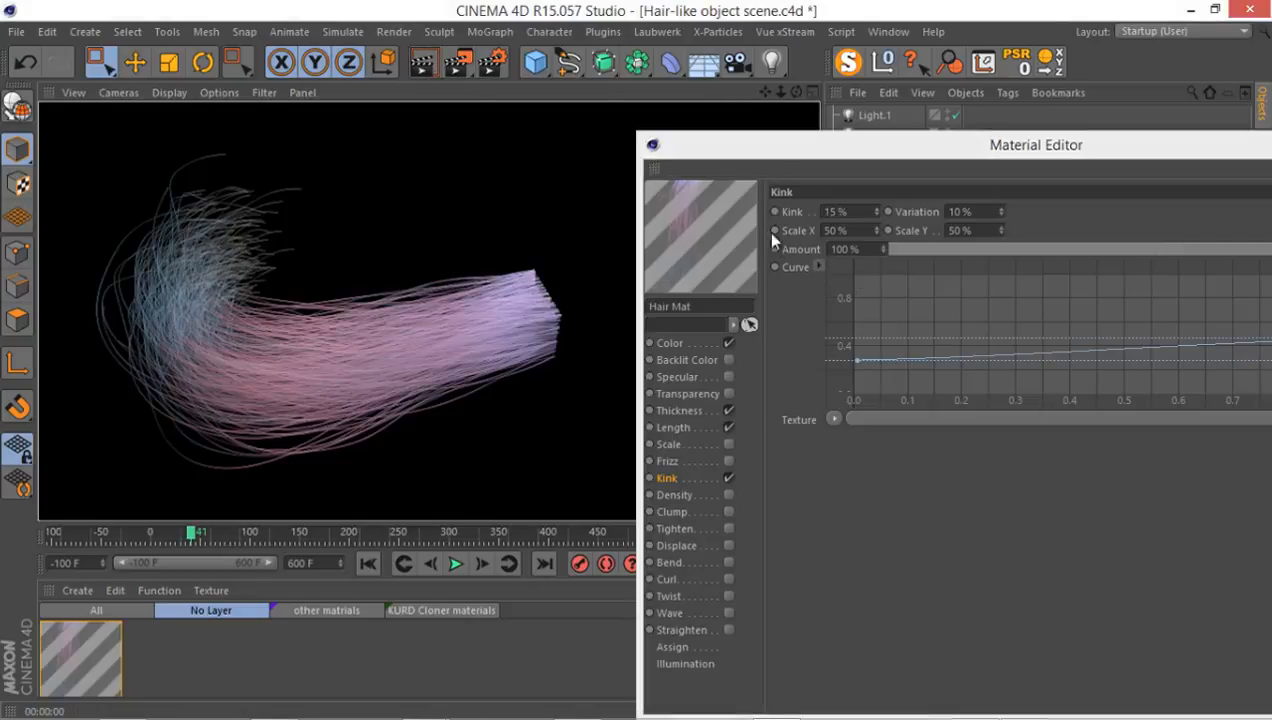
- Set the gradient knot at 23.63% to green and render a preview
click(588, 343)
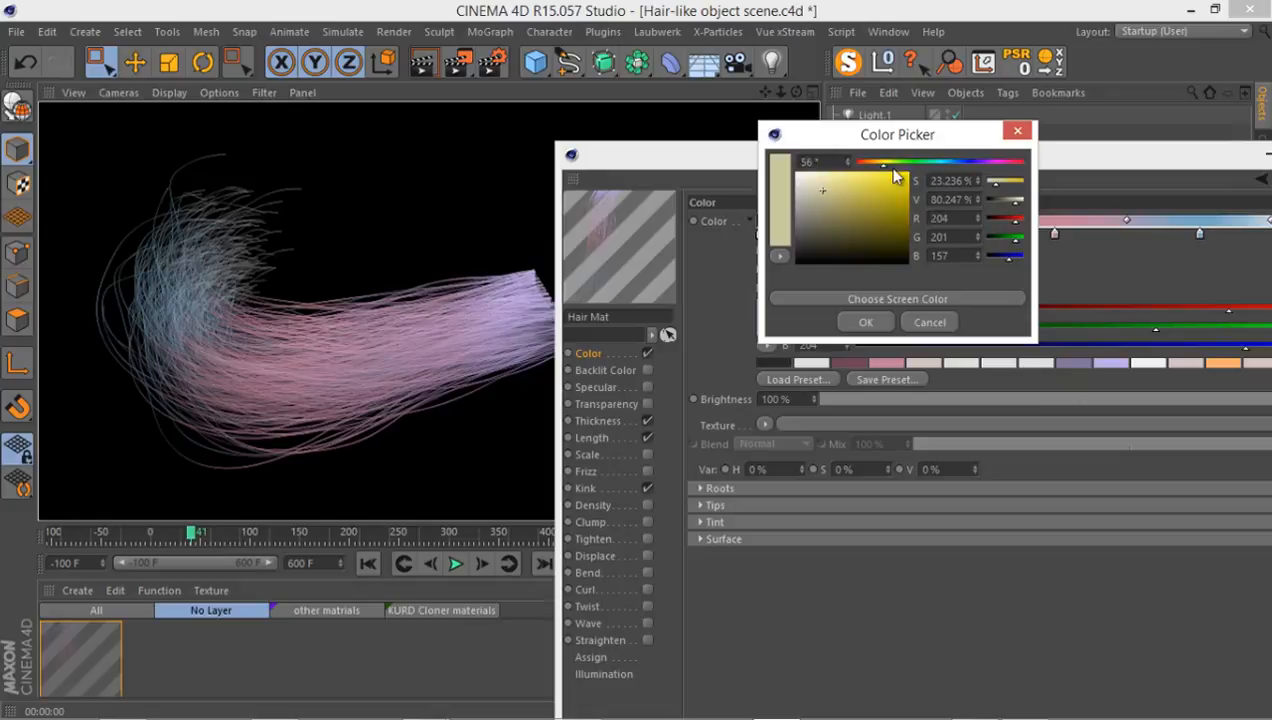
click(835, 198)
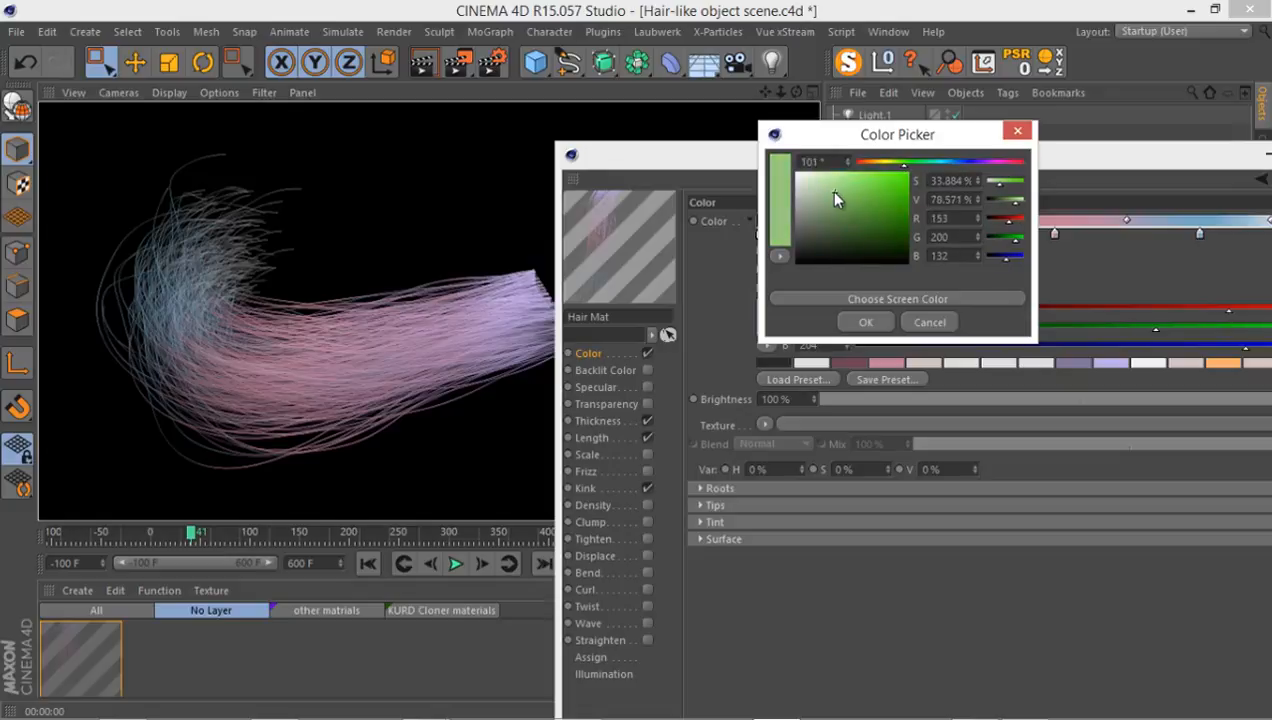
click(865, 321)
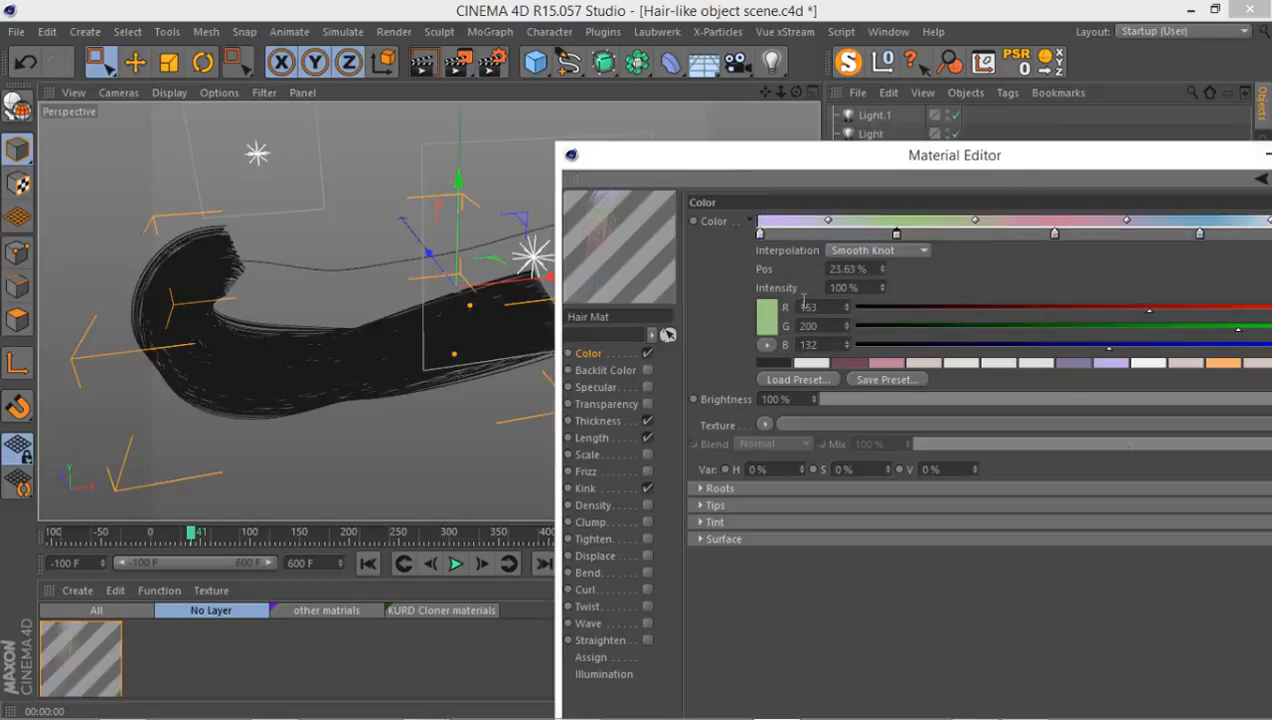
click(424, 62)
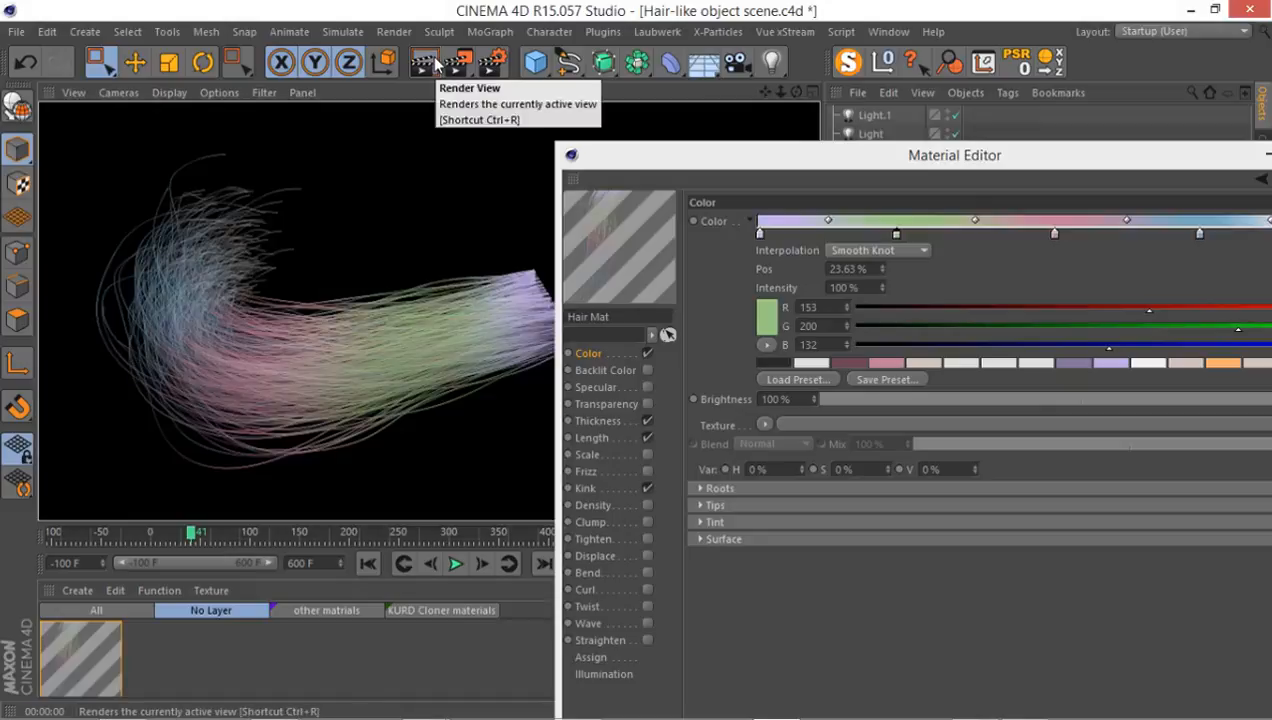
mouse_move(760, 335)
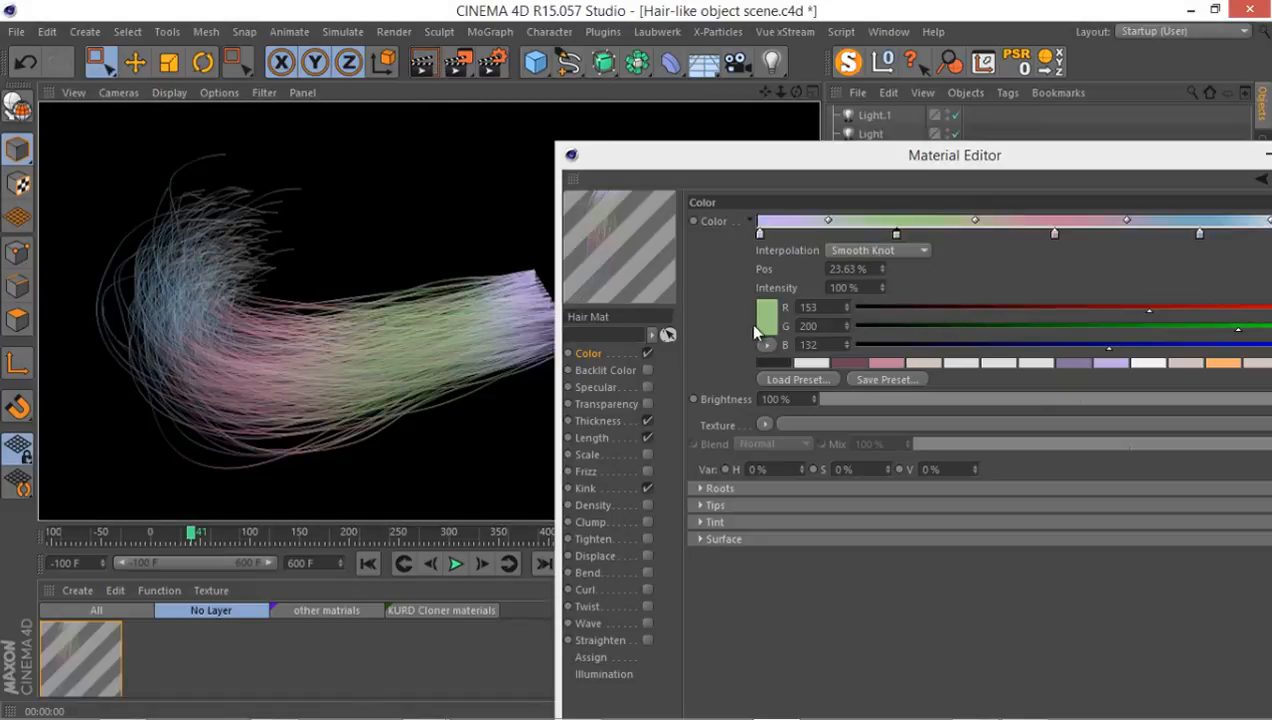
- Change that knot to near-white (241,241,241) and render again
click(766, 313)
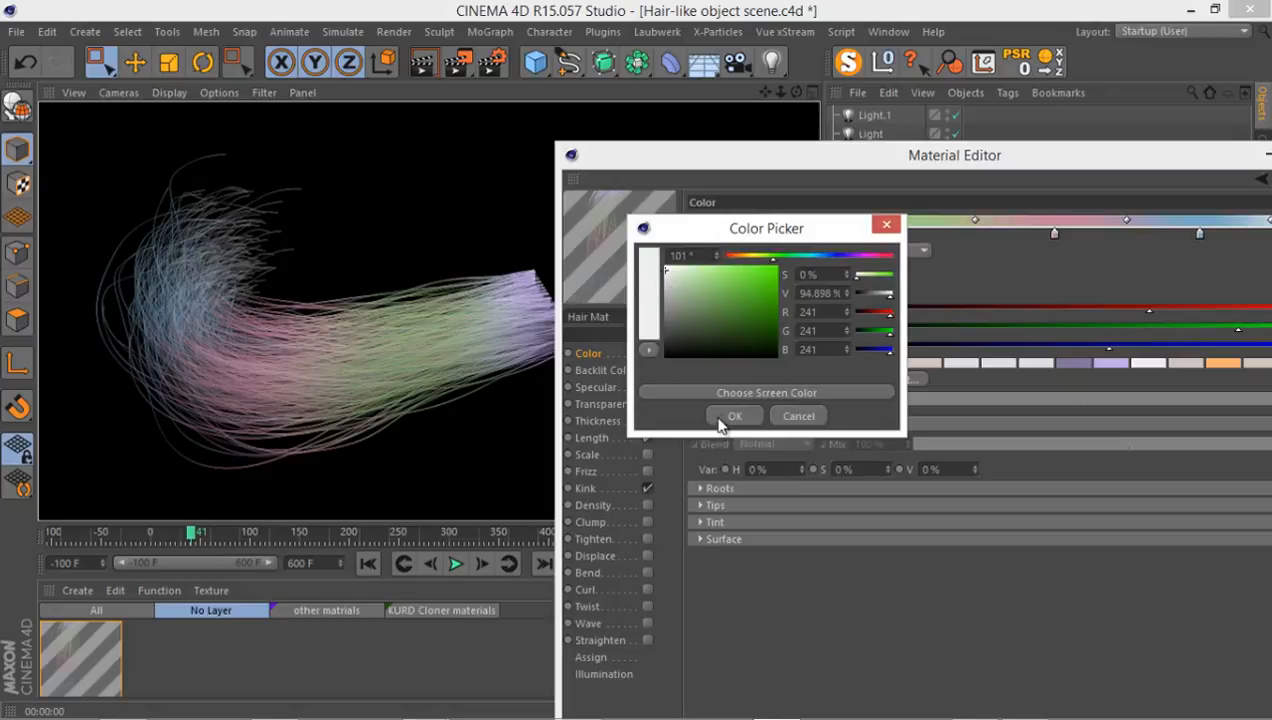
click(735, 416)
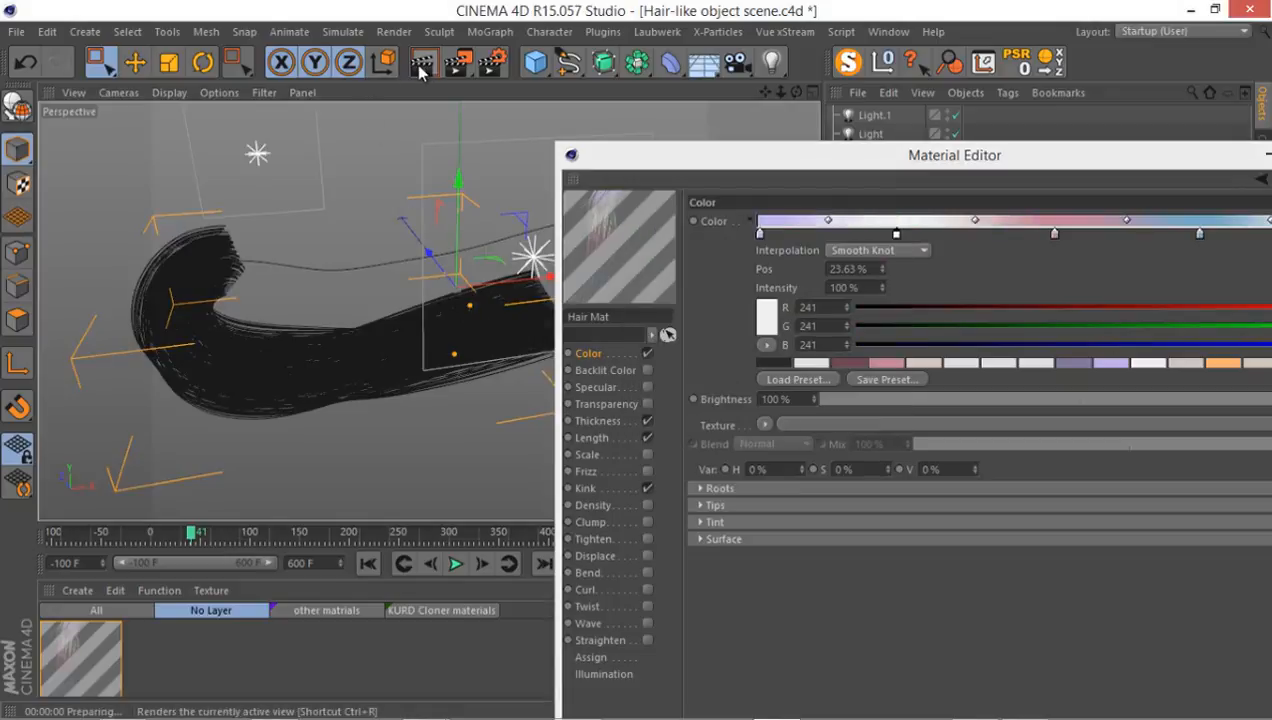
click(423, 62)
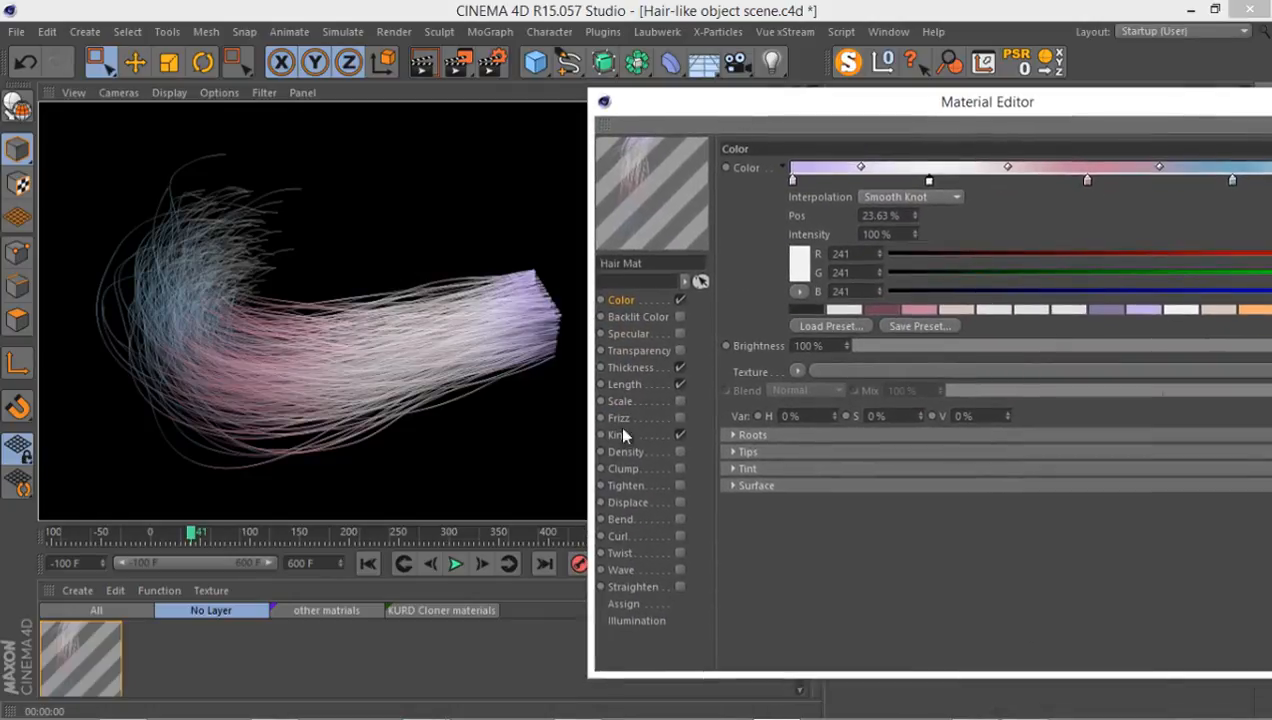
- Review the Frizz channel (15%, 10% variation), then move the Material Editor aside and close it
click(619, 417)
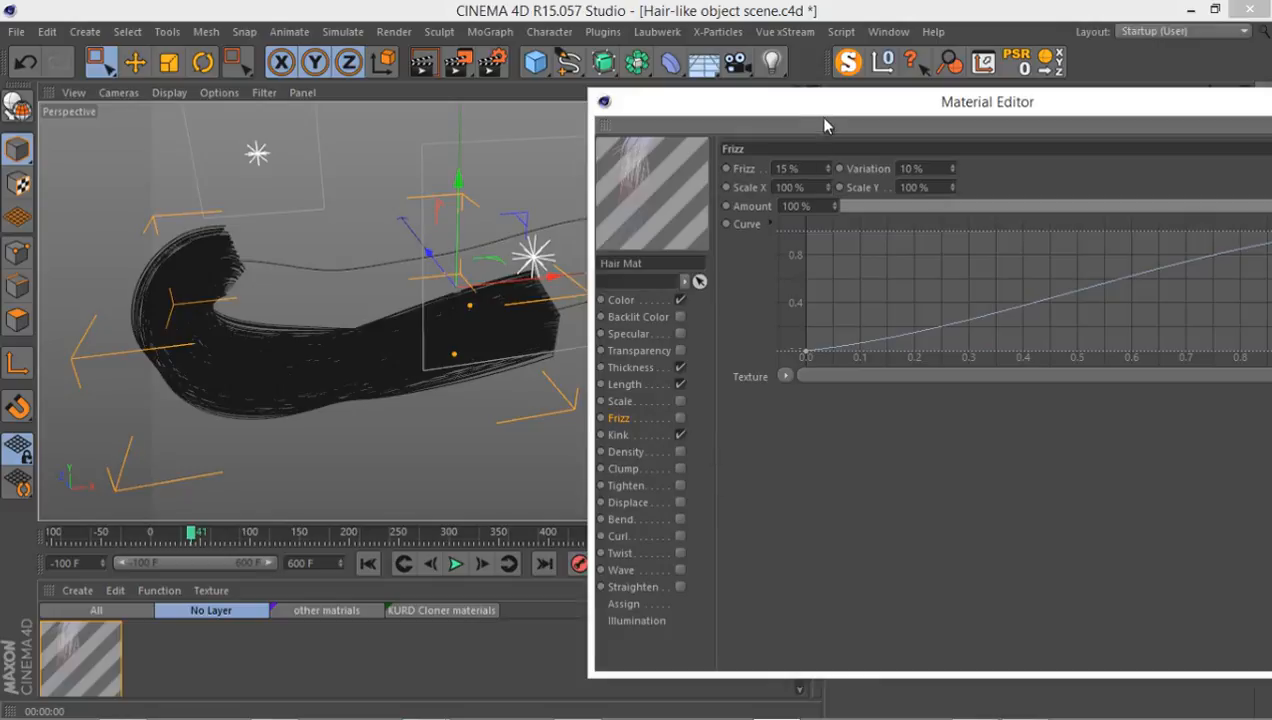
drag(987, 101, 354, 286)
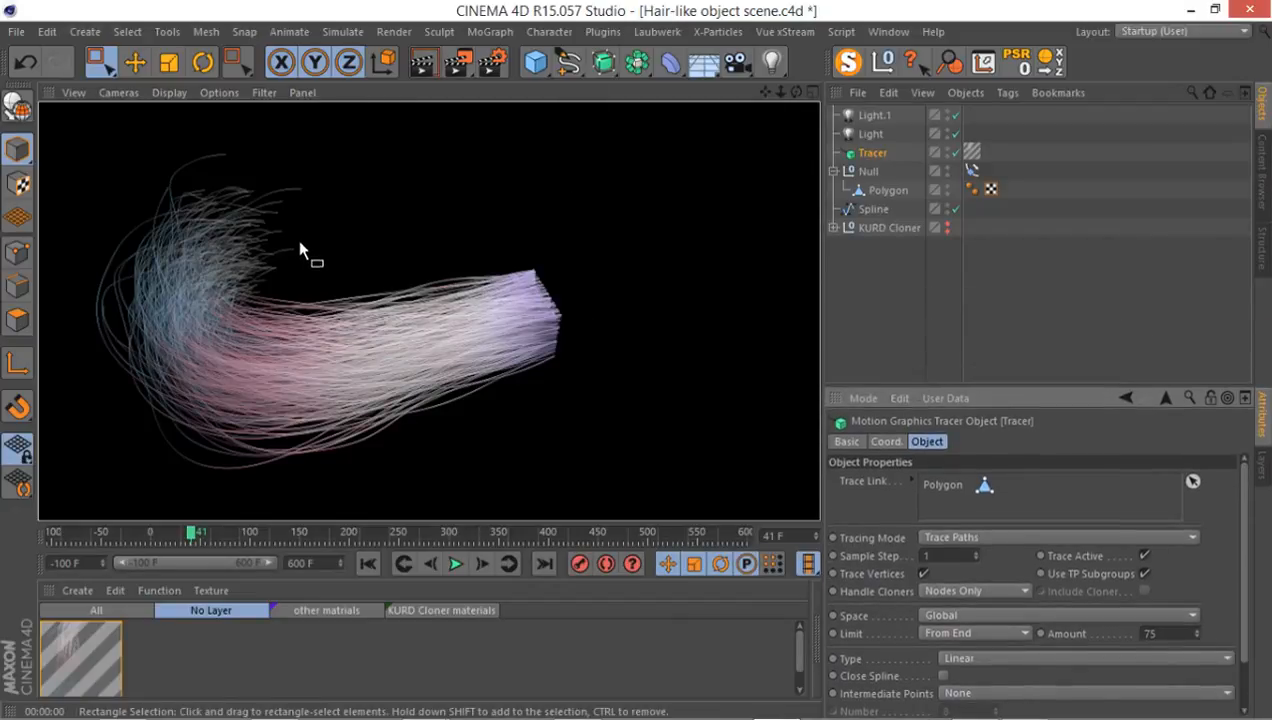
click(946, 227)
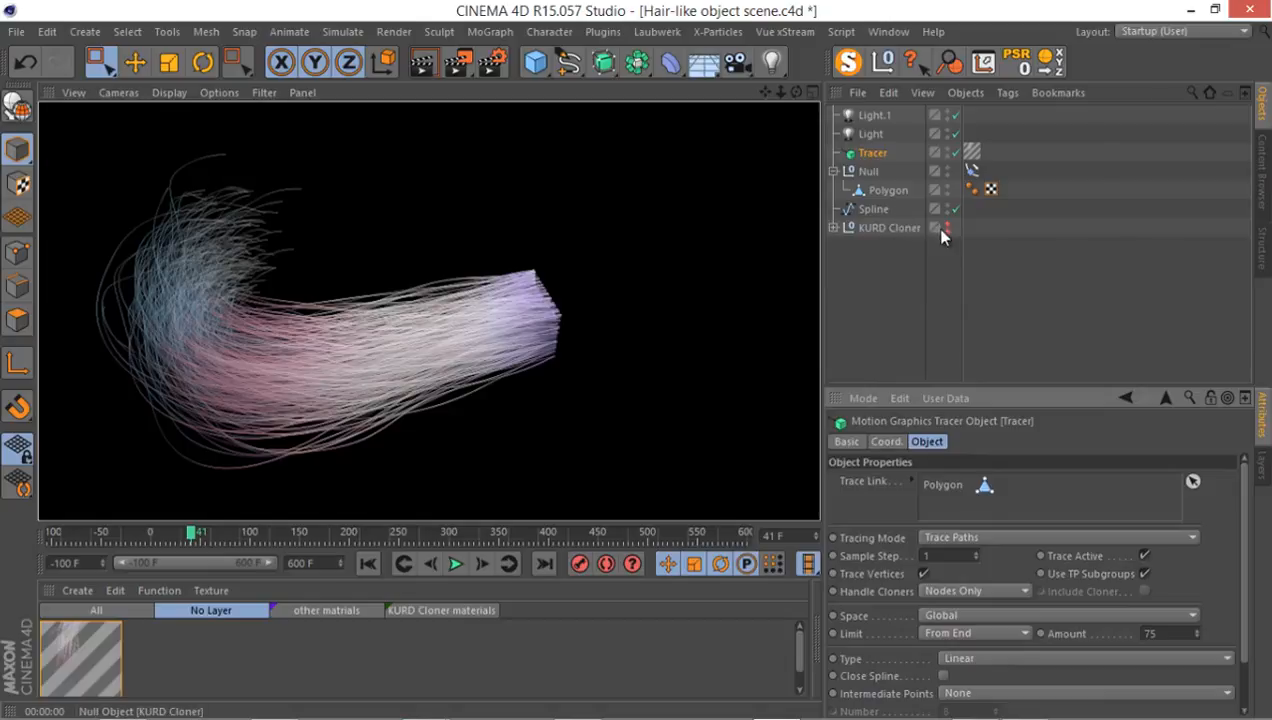